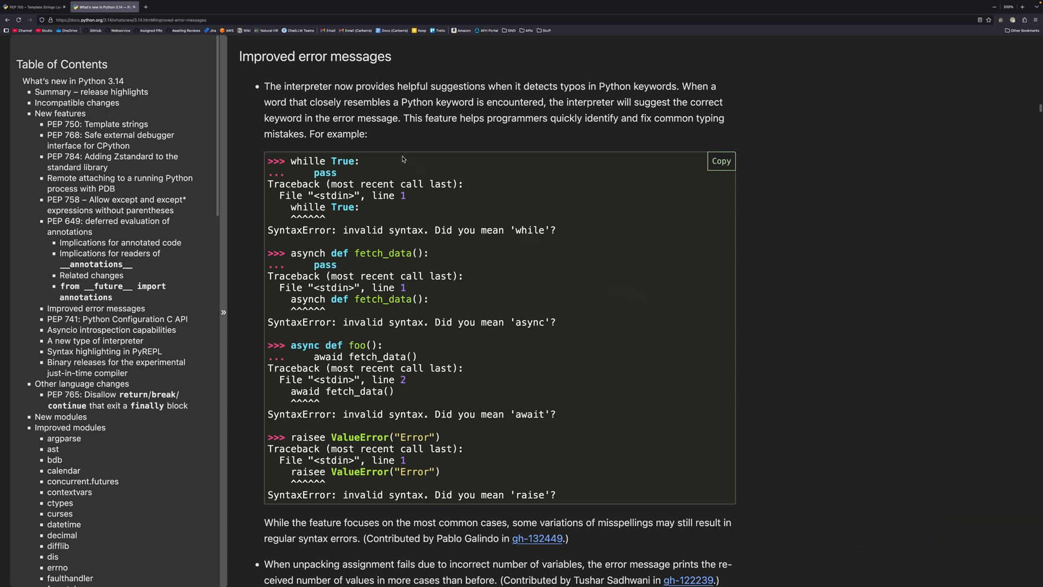
{"action": "mouse_move", "coordinate": [304, 161]}
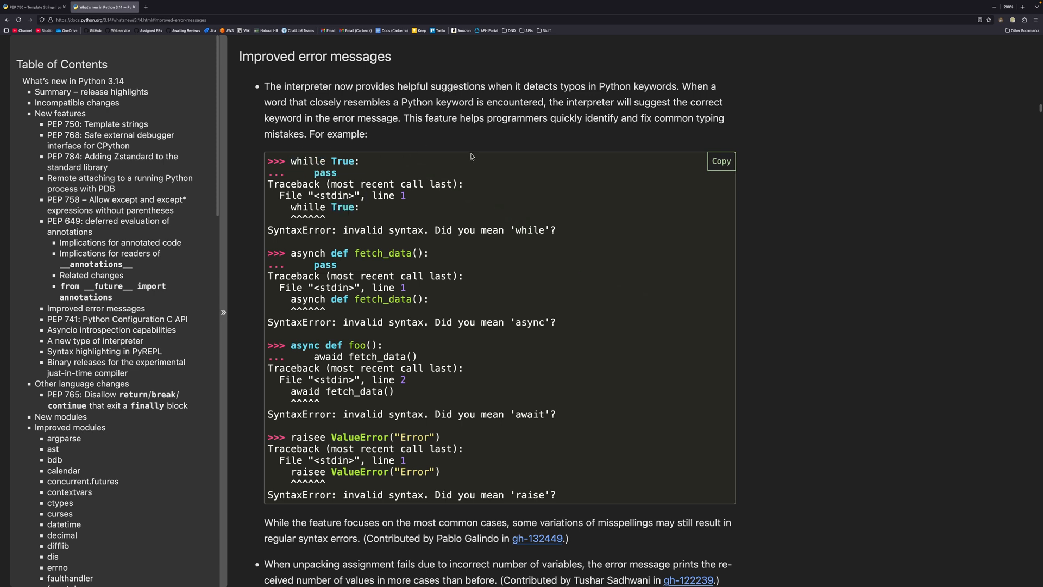
{"action": "mouse_move", "coordinate": [595, 226]}
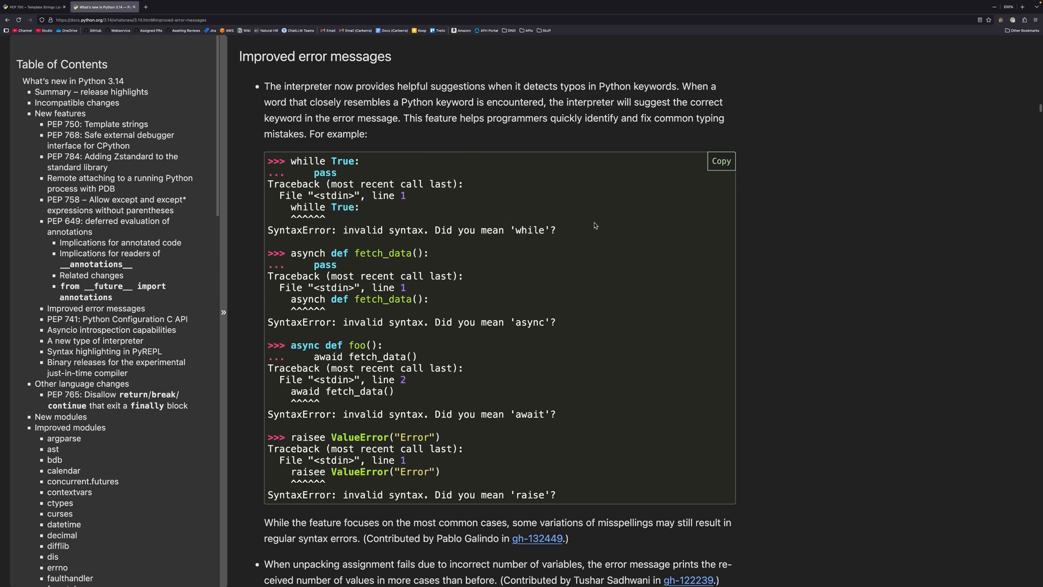
{"action": "mouse_move", "coordinate": [593, 234]}
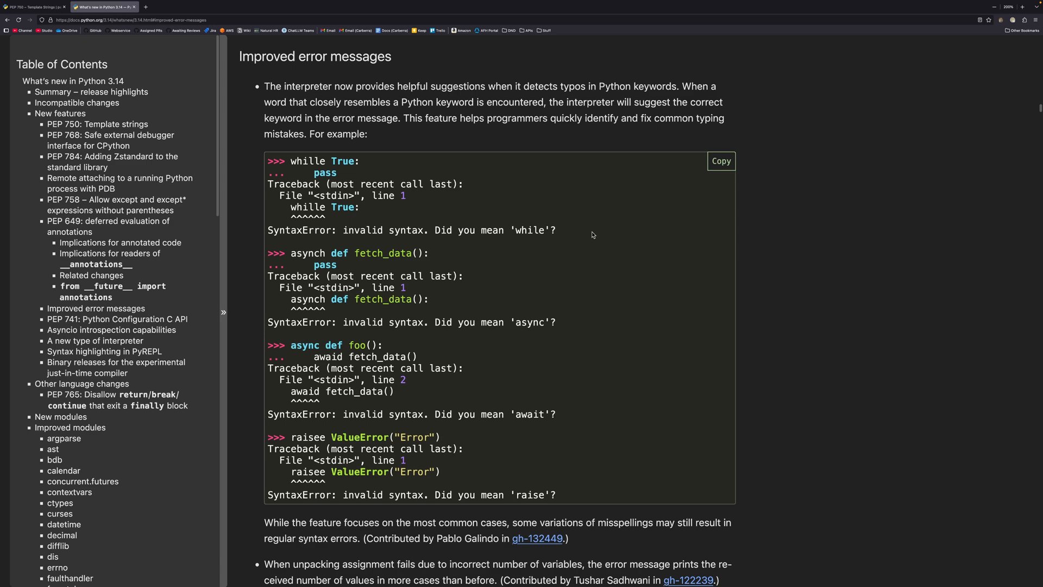
Scroll to the unpacking value-count error example and highlight its description
{"action": "scroll", "scroll_direction": "down", "scroll_amount": 3}
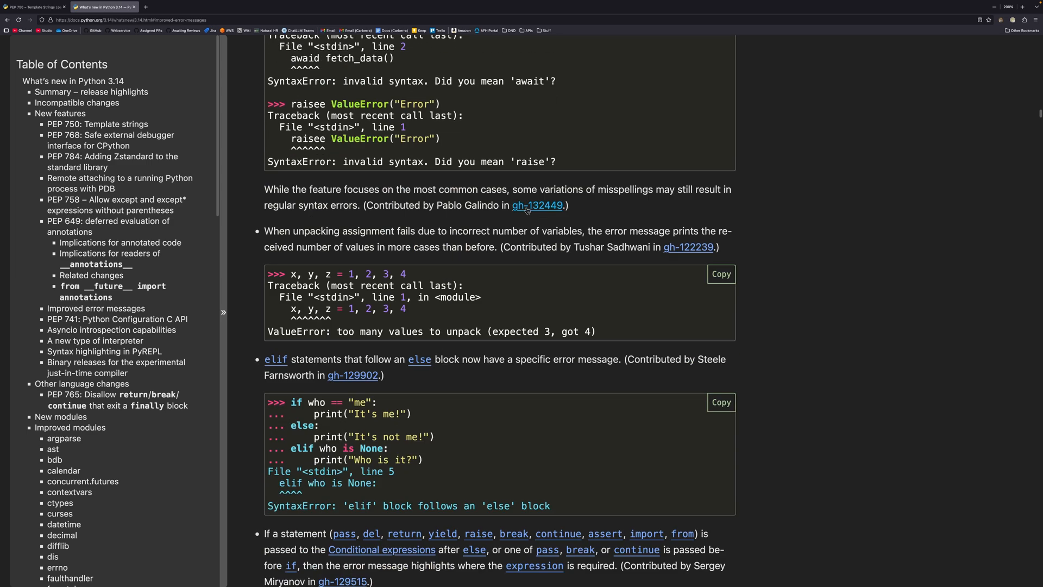
{"action": "left_click_drag", "start_coordinate": [287, 307], "coordinate": [396, 308]}
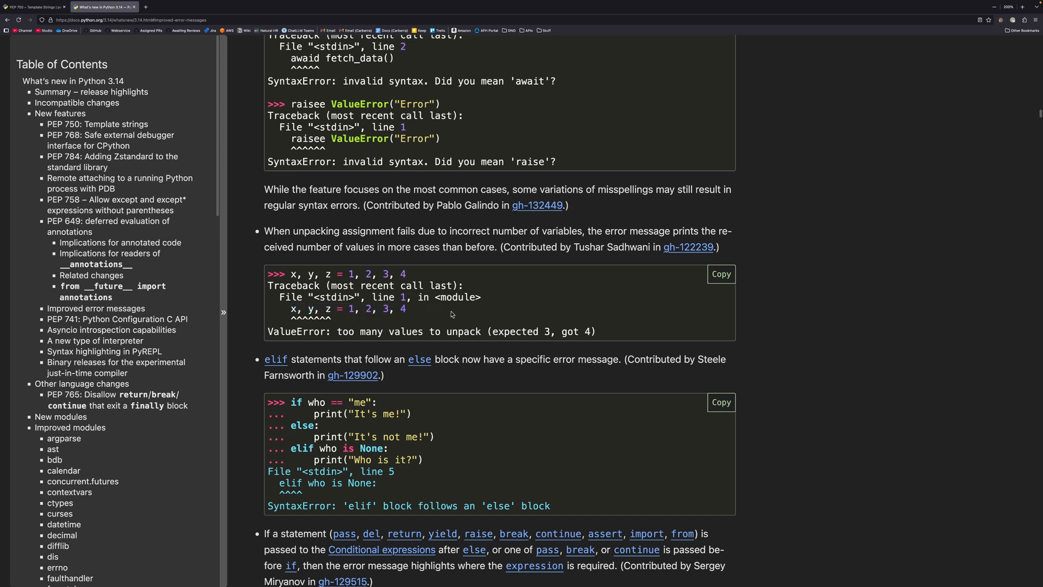
{"action": "left_click_drag", "start_coordinate": [342, 231], "coordinate": [698, 246]}
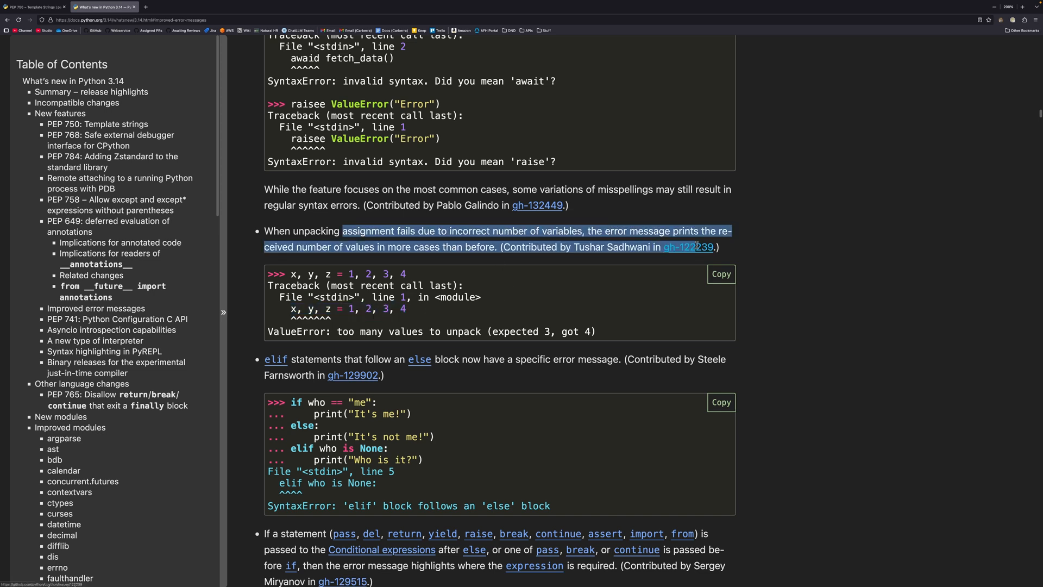
{"action": "left_click", "coordinate": [411, 311]}
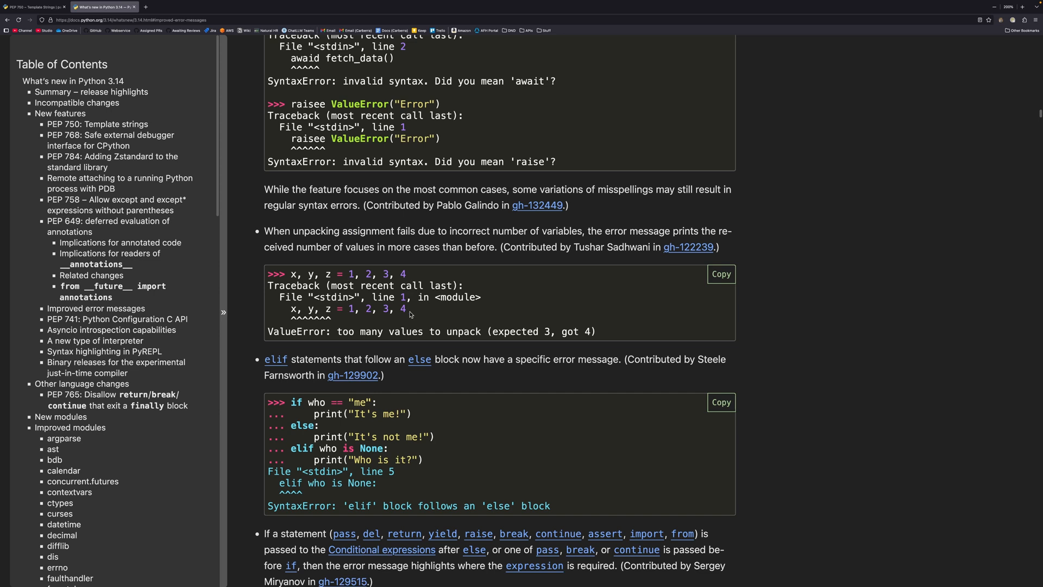
{"action": "mouse_move", "coordinate": [549, 332]}
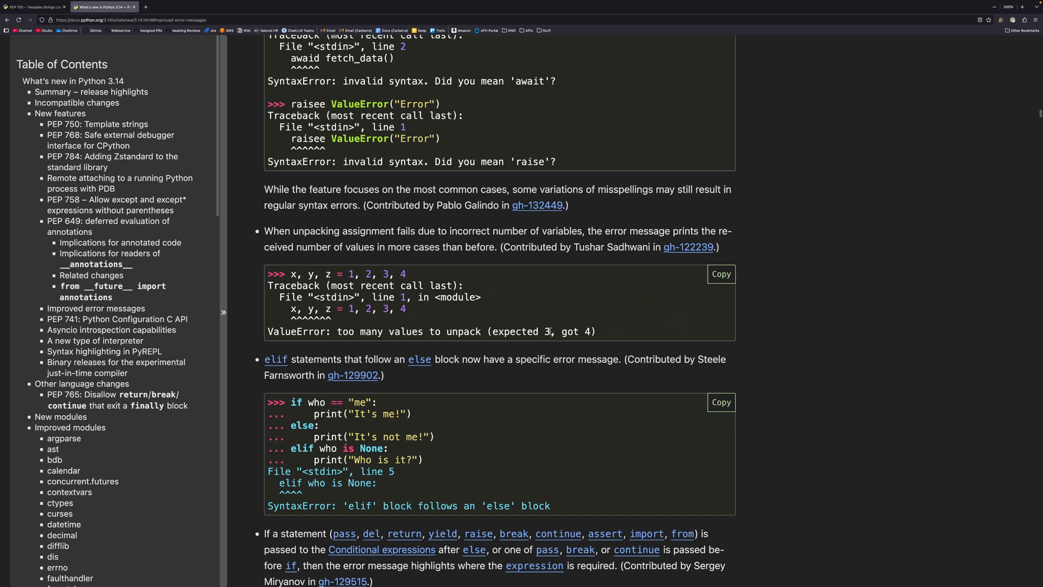
Scroll through further examples and highlight the unclosed-string suggestion in the traceback
{"action": "scroll", "scroll_direction": "down", "scroll_amount": 3}
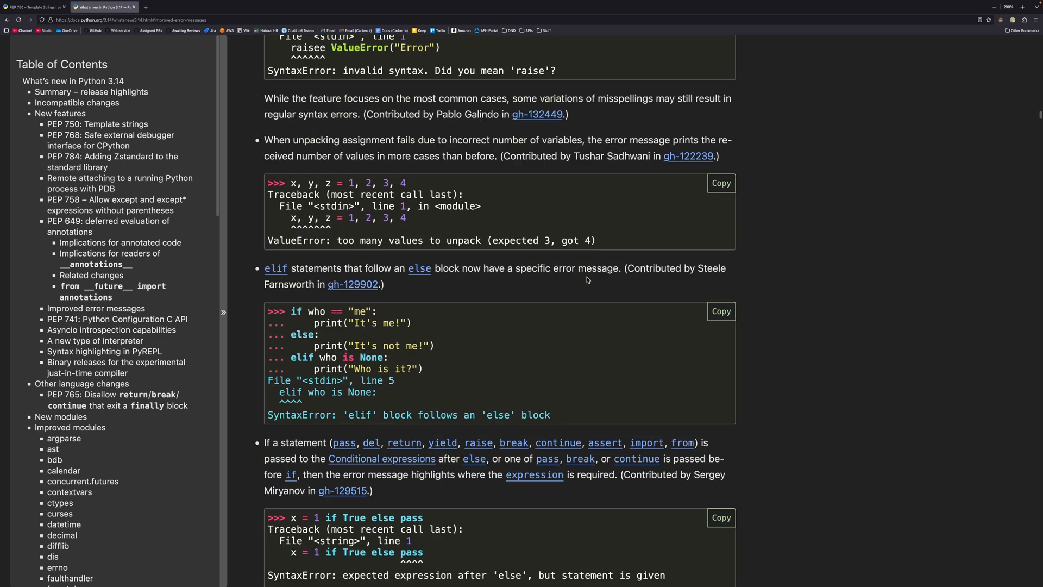
{"action": "mouse_move", "coordinate": [292, 357]}
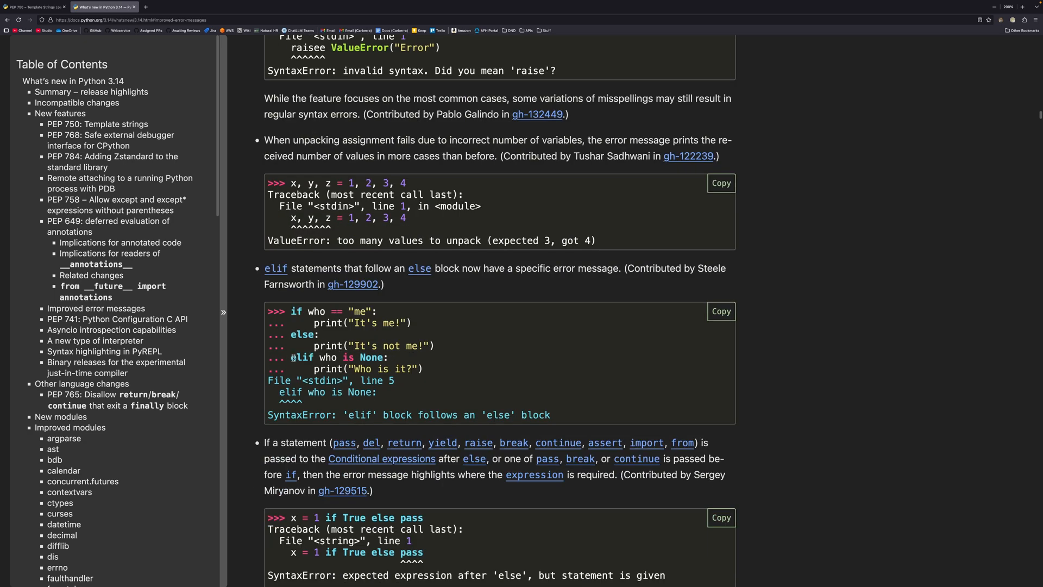
{"action": "scroll", "scroll_direction": "down", "scroll_amount": 3}
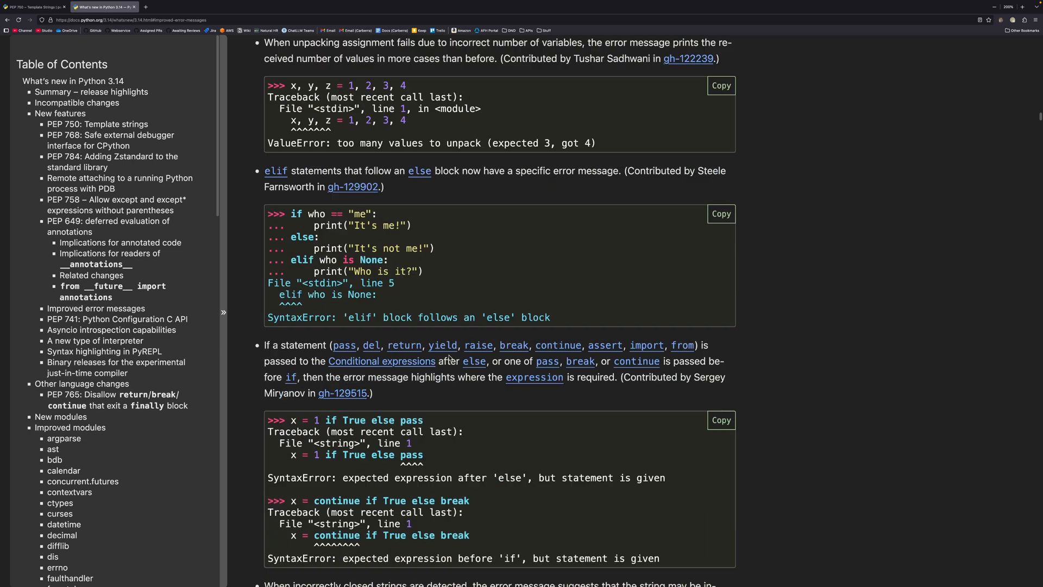
{"action": "scroll", "scroll_direction": "down", "scroll_amount": 3}
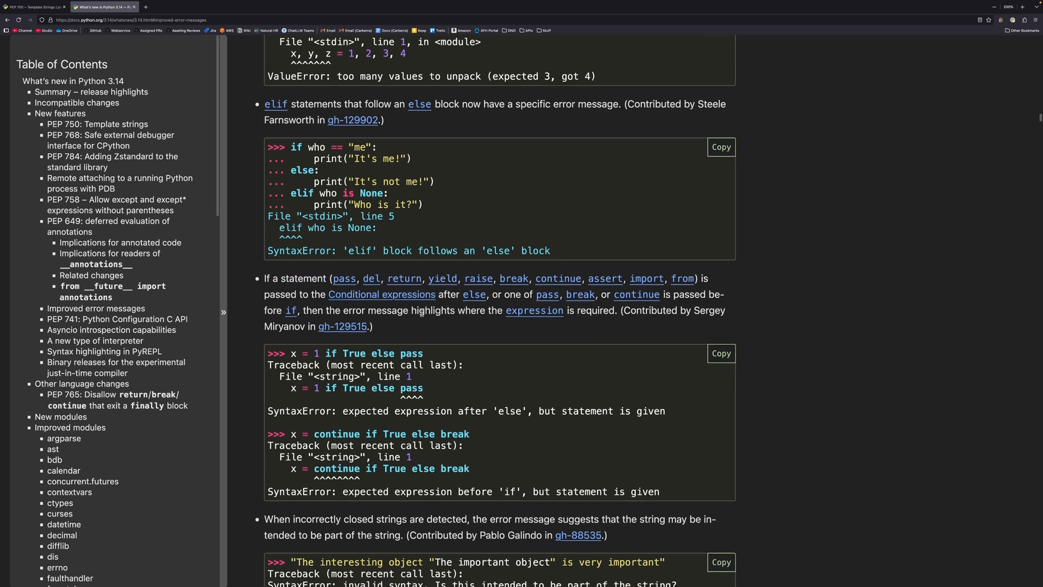
{"action": "scroll", "scroll_direction": "down", "scroll_amount": 3}
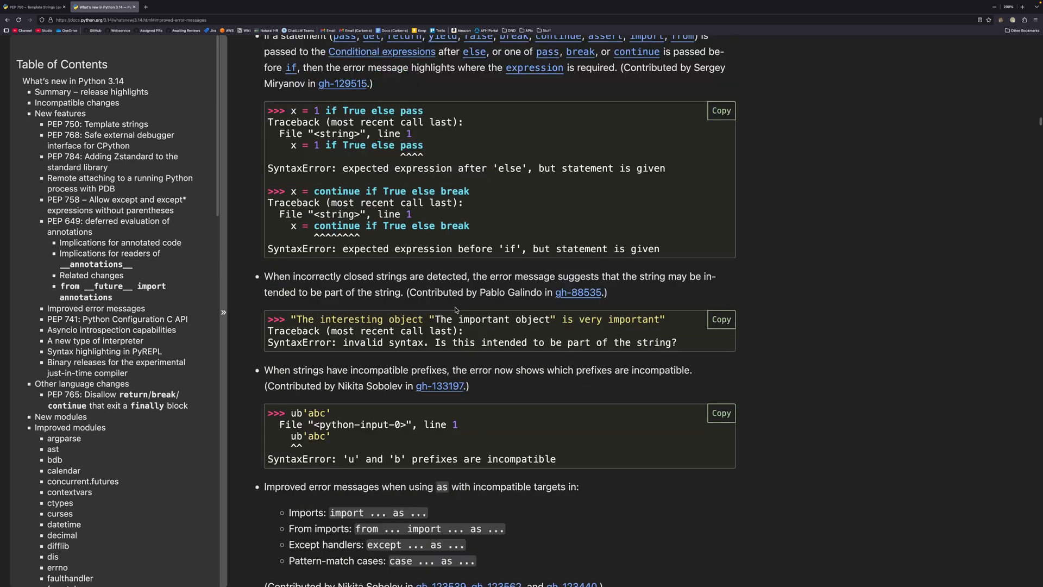
{"action": "mouse_move", "coordinate": [465, 276]}
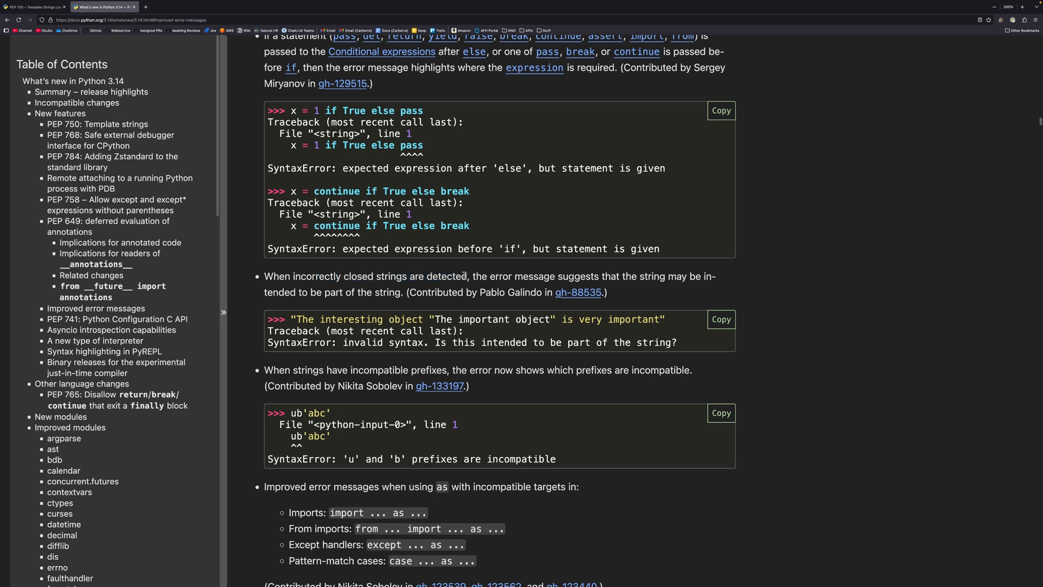
{"action": "mouse_move", "coordinate": [440, 309]}
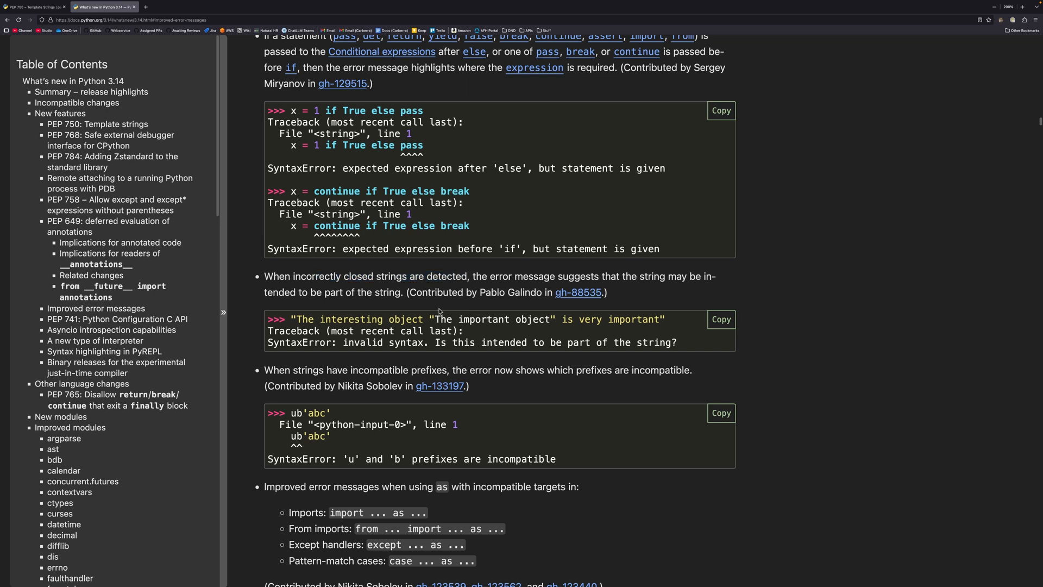
{"action": "mouse_move", "coordinate": [670, 325]}
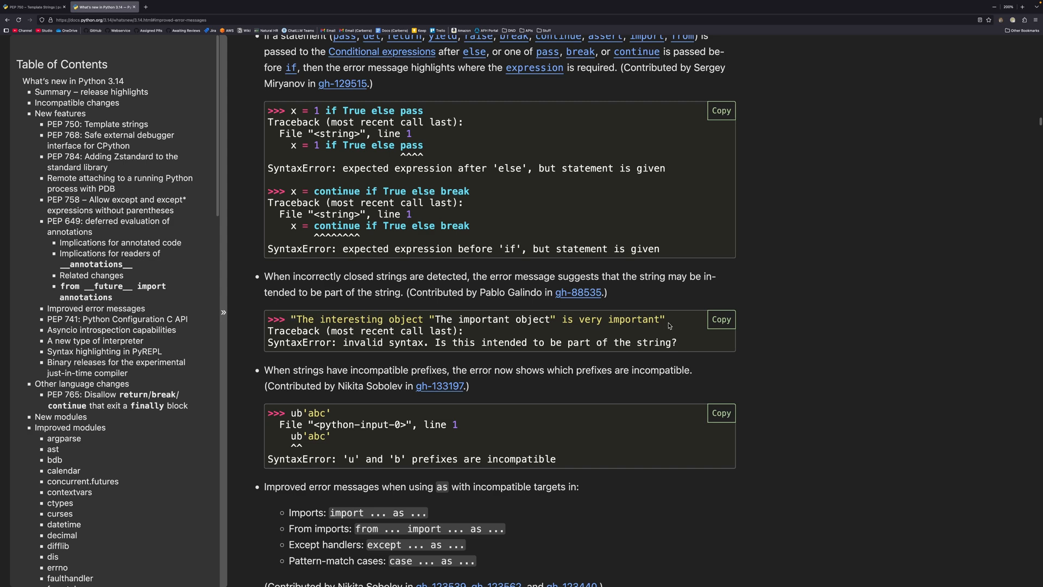
{"action": "left_click_drag", "start_coordinate": [436, 342], "coordinate": [675, 342]}
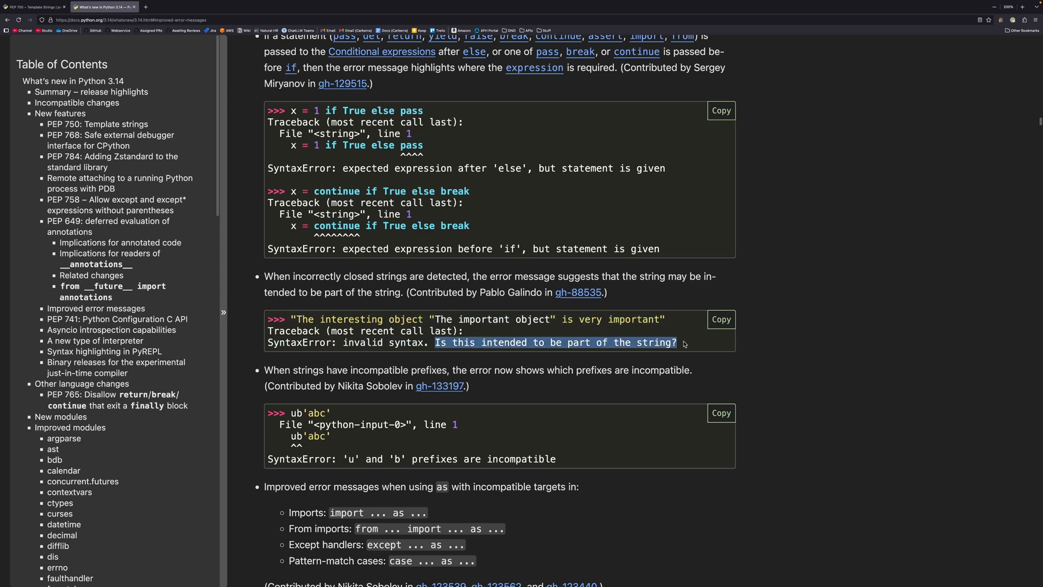
Highlight the incompatible prefixes error message and continue through the remaining examples
{"action": "scroll", "scroll_direction": "down", "scroll_amount": 3}
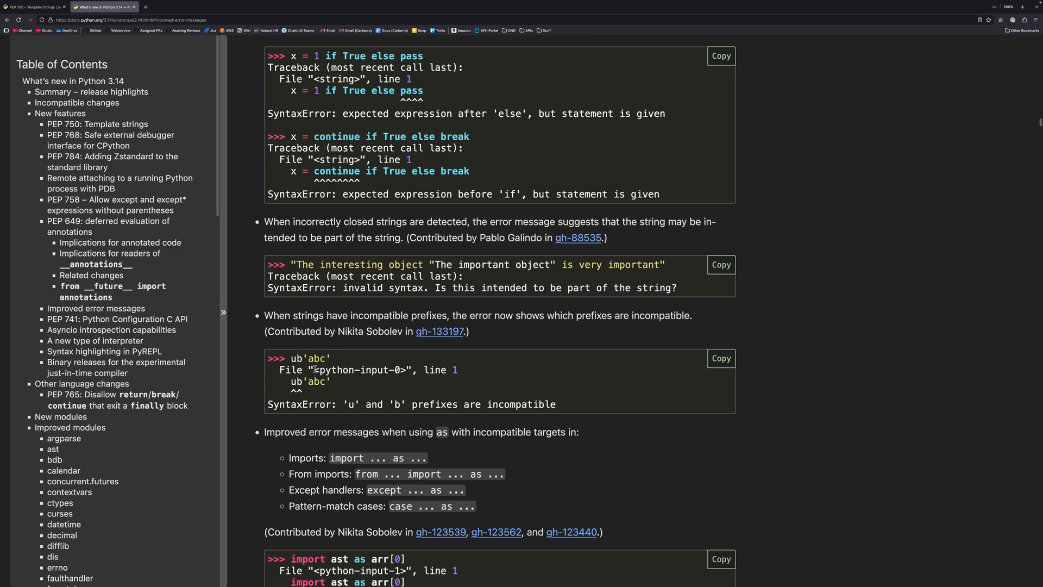
{"action": "left_click_drag", "start_coordinate": [344, 403], "coordinate": [565, 403]}
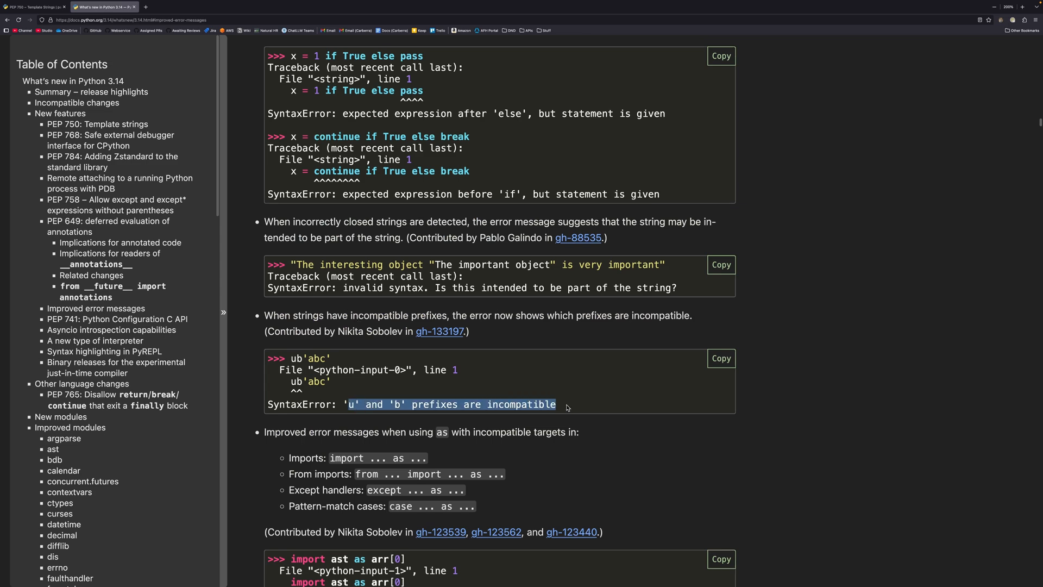
{"action": "scroll", "scroll_direction": "down", "scroll_amount": 3}
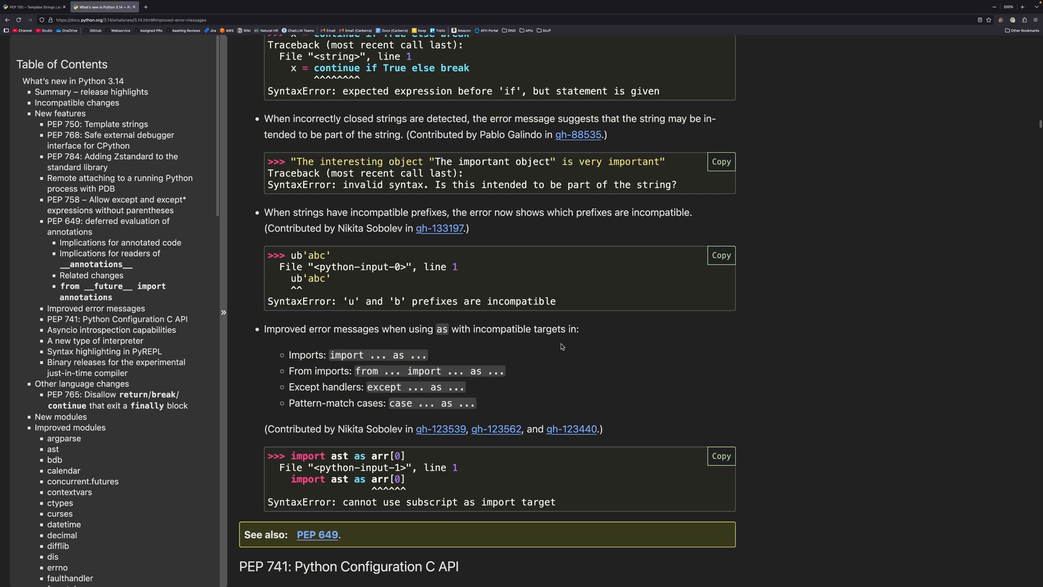
{"action": "scroll", "scroll_direction": "down", "scroll_amount": 3}
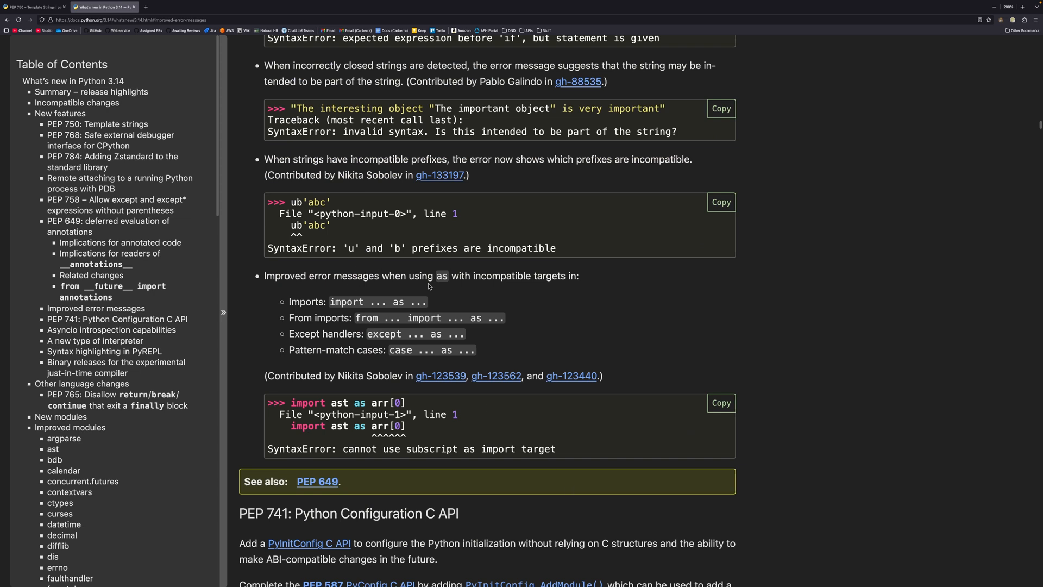
{"action": "mouse_move", "coordinate": [441, 288]}
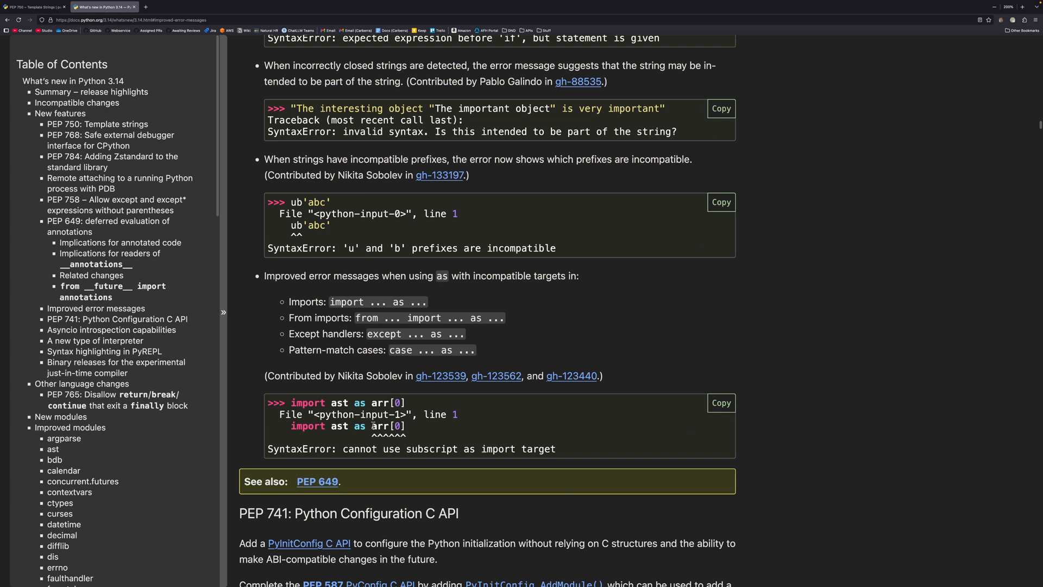
{"action": "mouse_move", "coordinate": [408, 427]}
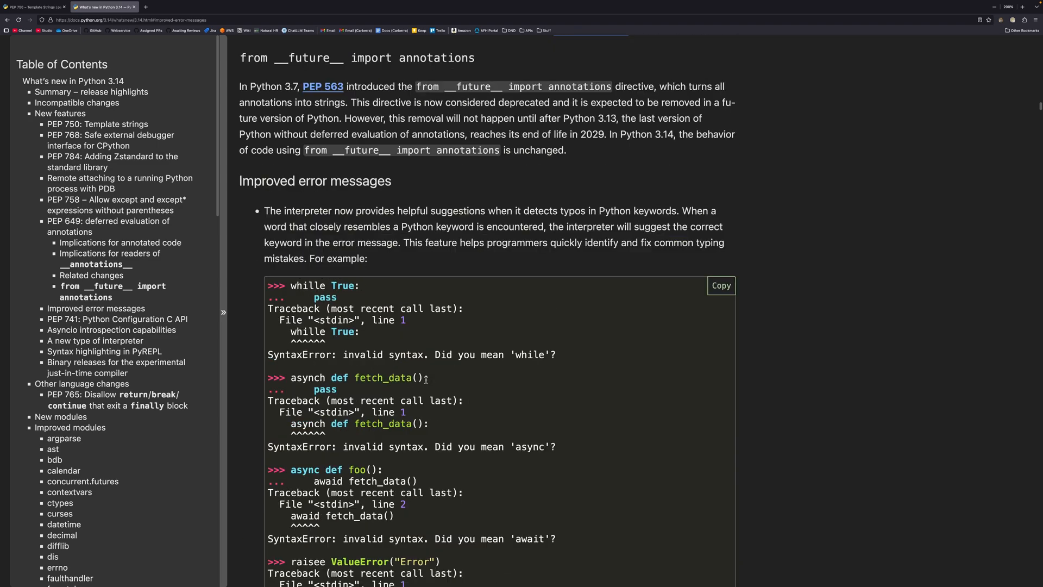
{"action": "scroll", "scroll_direction": "down", "scroll_amount": 3}
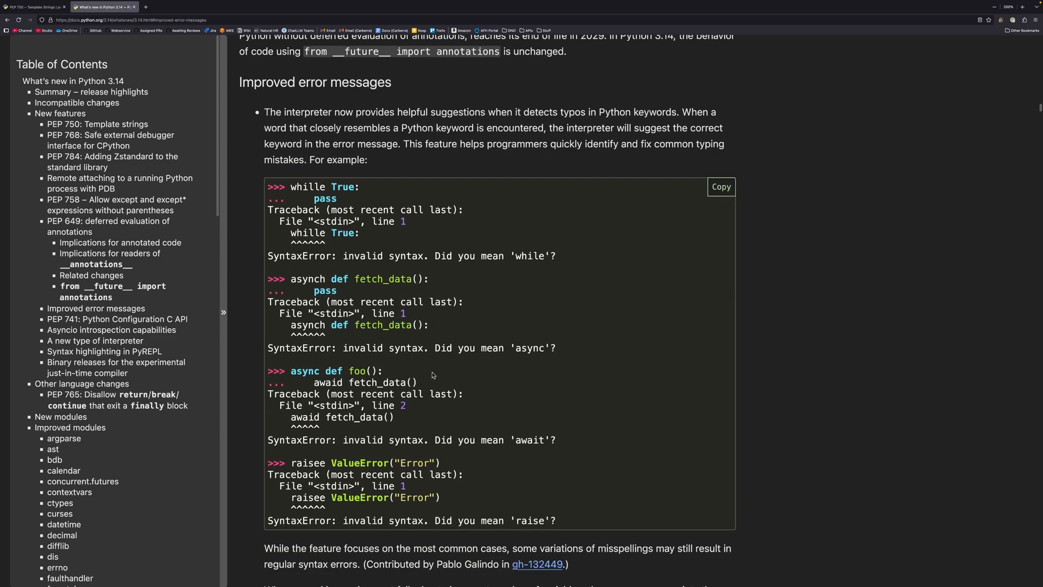
{"action": "mouse_move", "coordinate": [586, 284]}
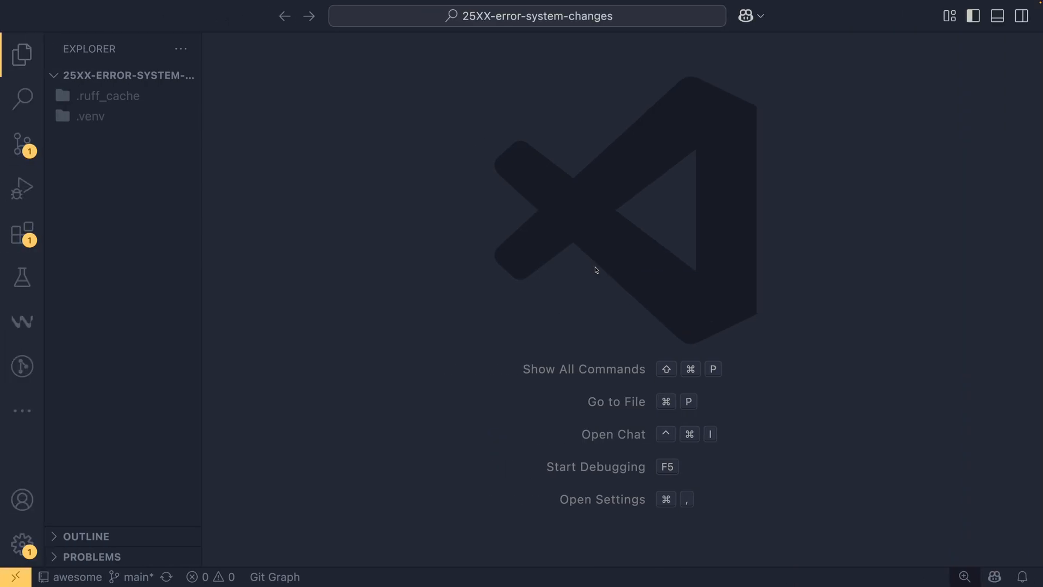
{"action": "mouse_move", "coordinate": [510, 280]}
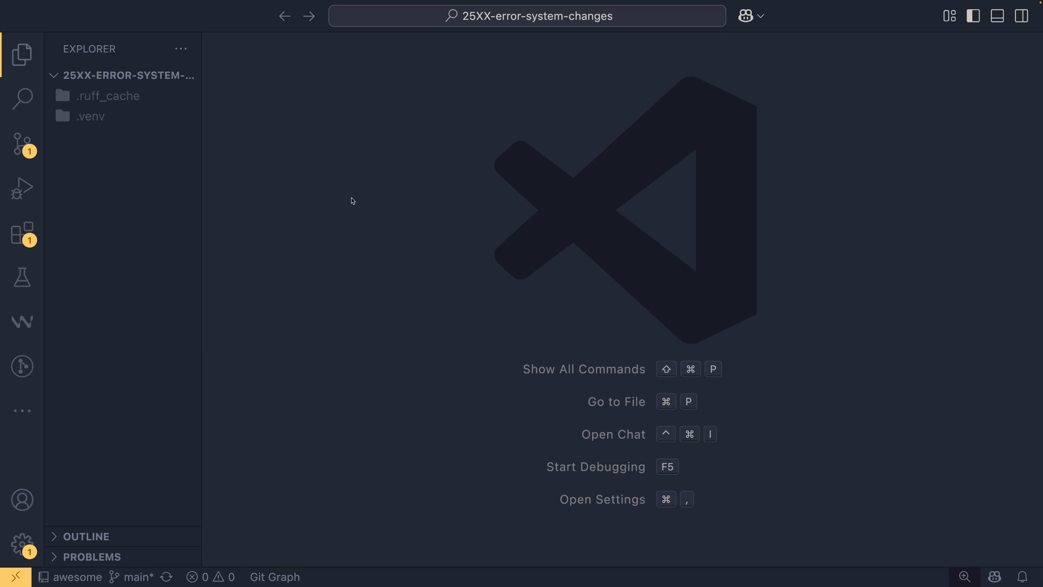
Create a new file named no-brackets-exceptions.py in the Explorer
{"action": "left_click", "coordinate": [114, 75]}
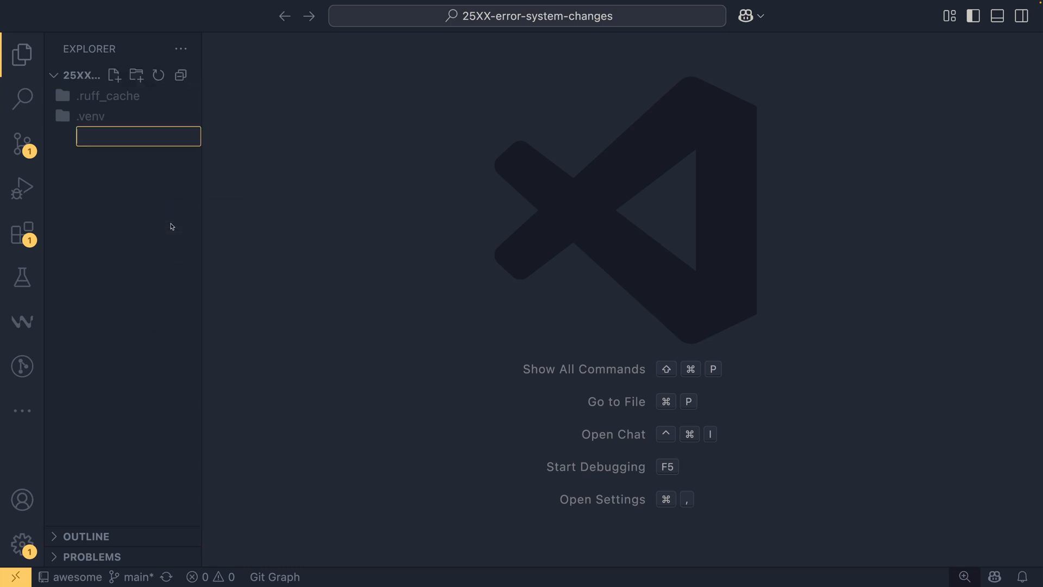
{"action": "type", "text": "no-bt"}
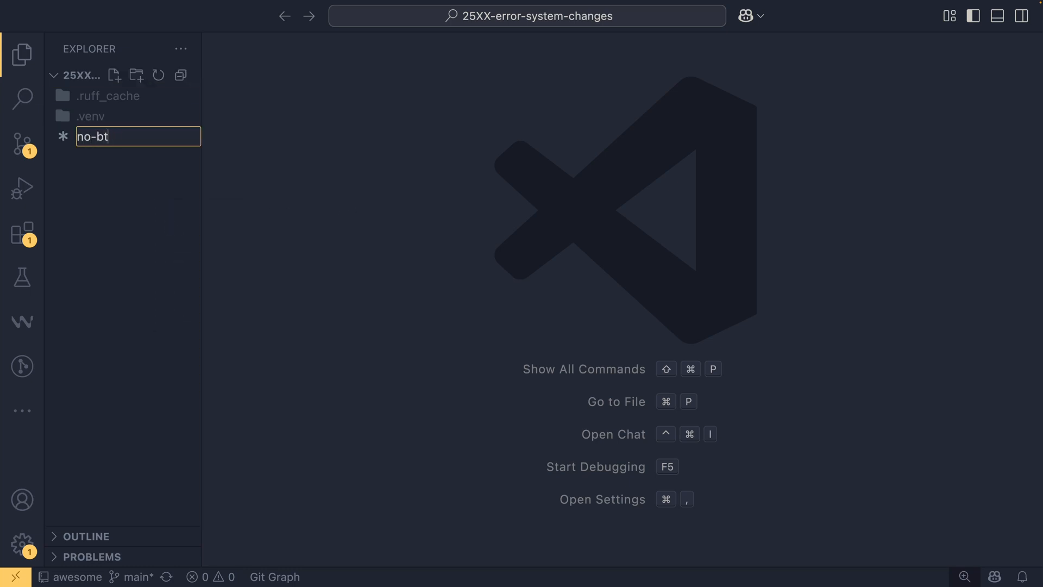
{"action": "type", "text": "rackets-exce"}
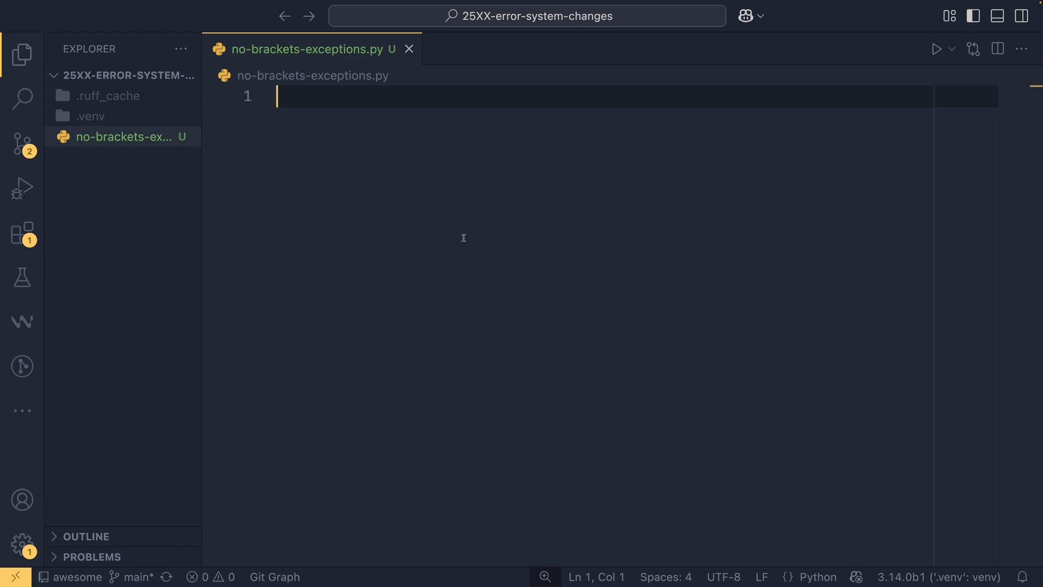
Define func(x: int) -> None whose first branch raises ValueError when x == 1
{"action": "type", "text": "def"}
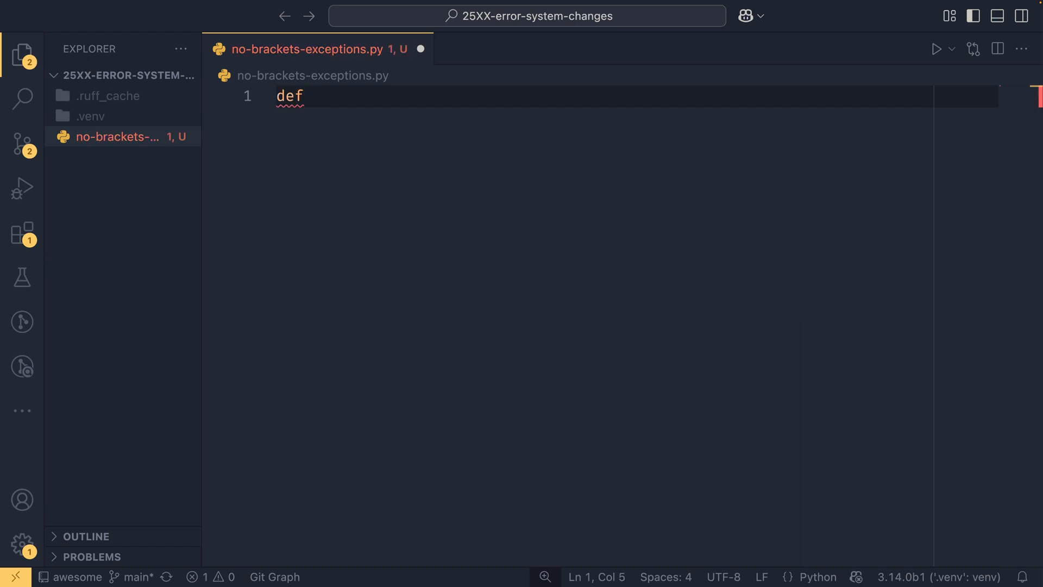
{"action": "type", "text": "func(x: int"}
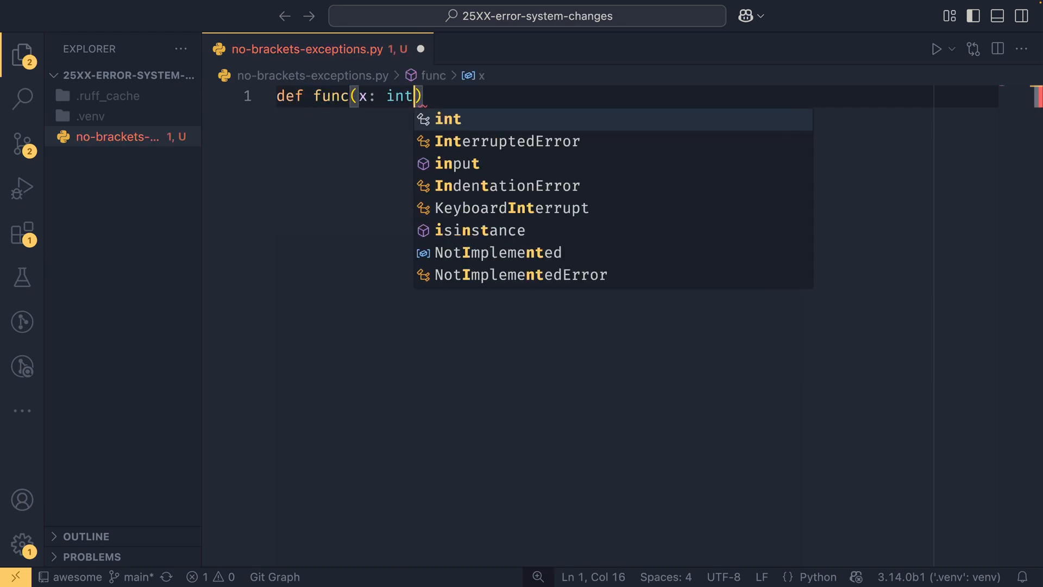
{"action": "type", "text": "-"}
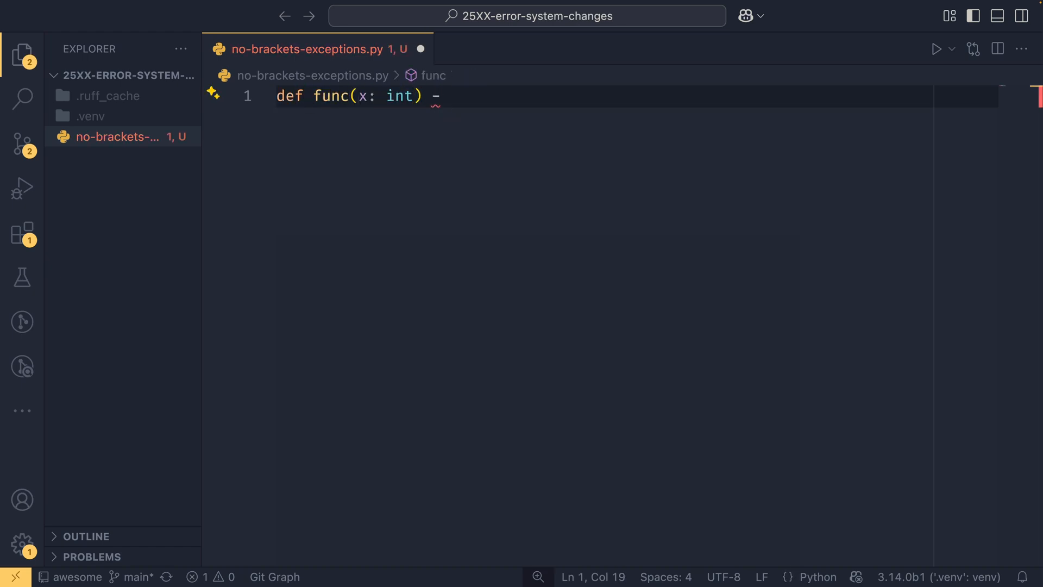
{"action": "type", "text": "> None:"}
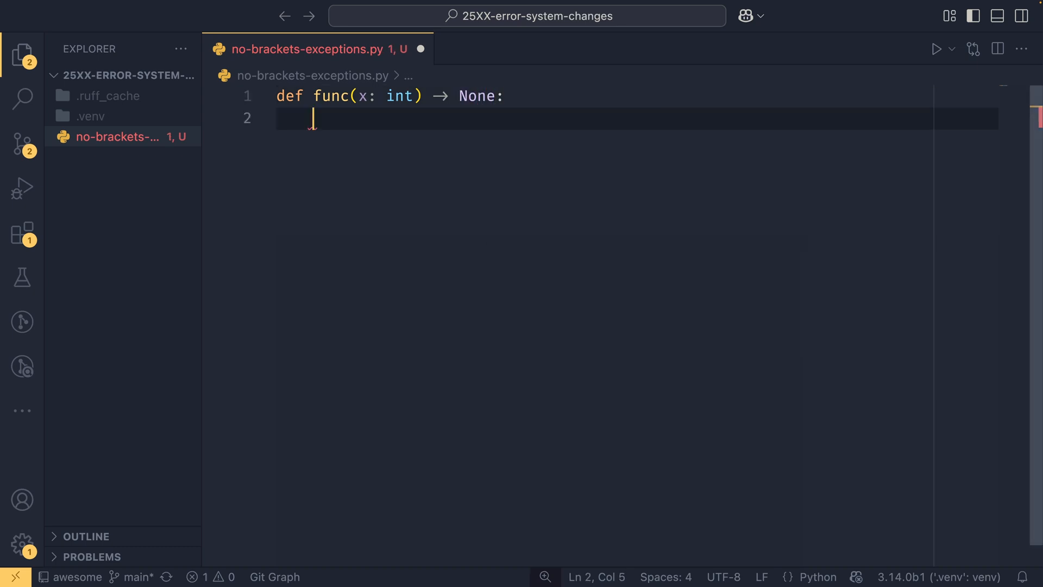
{"action": "type", "text": "try"}
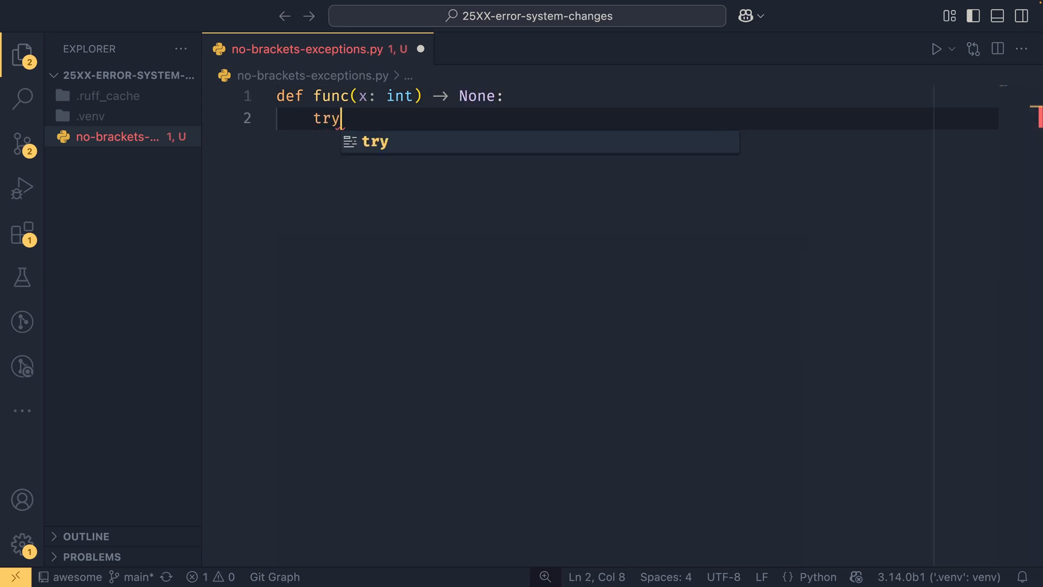
{"action": "type", "text": "if x == 1:"}
{"action": "type", "text": "..."}
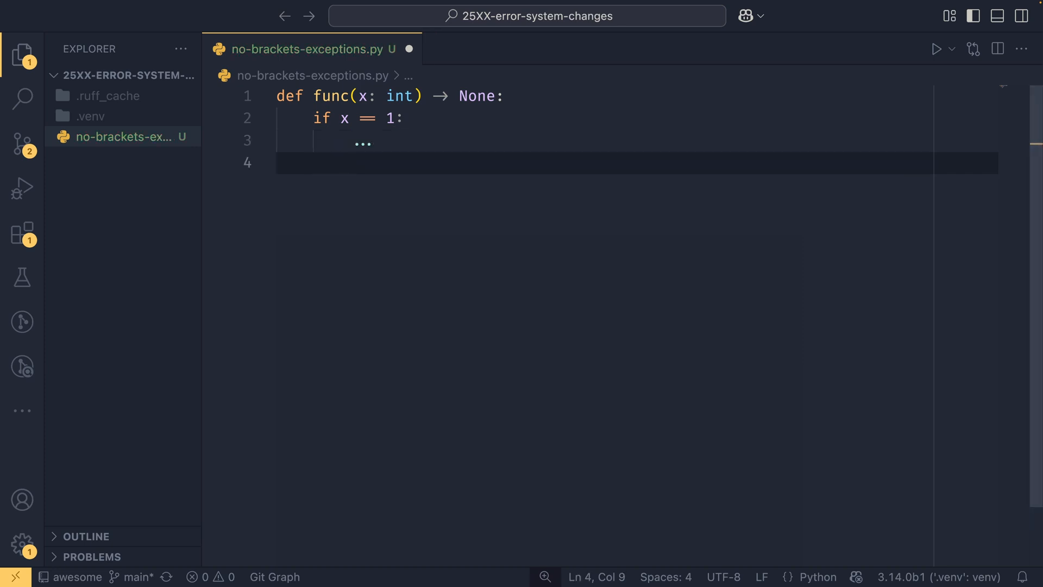
{"action": "type", "text": "raise ValueError("}
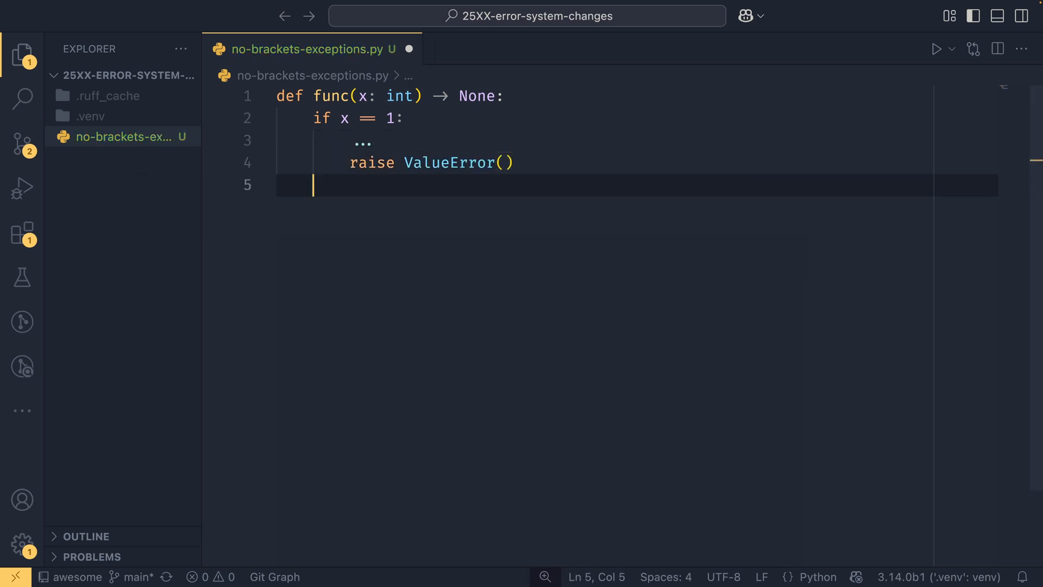
Add the elif x == 2 branch raising NameError() and the else branch raising NotImplementedError
{"action": "type", "text": "elif x"}
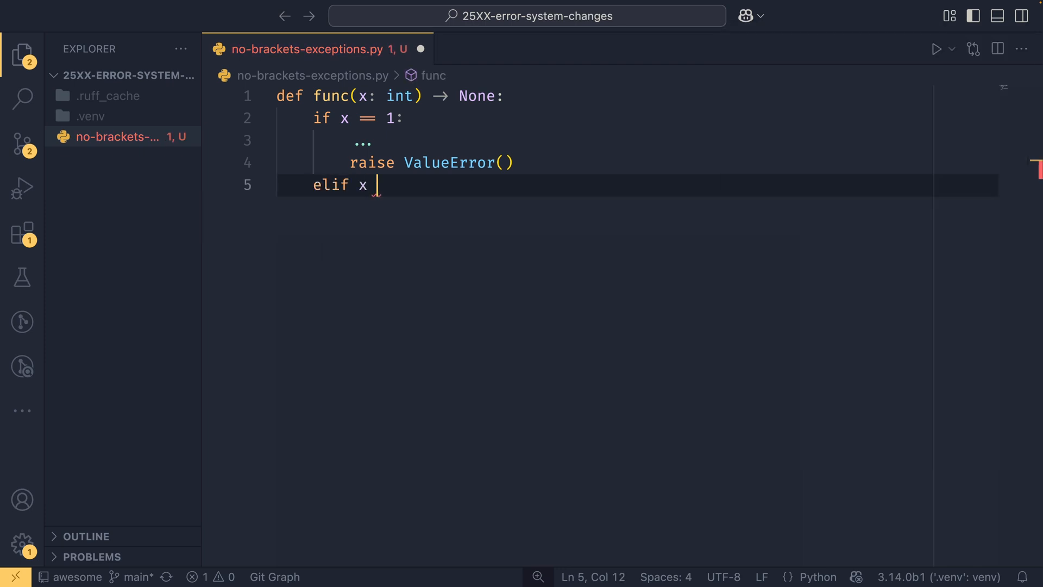
{"action": "type", "text": "== 2:"}
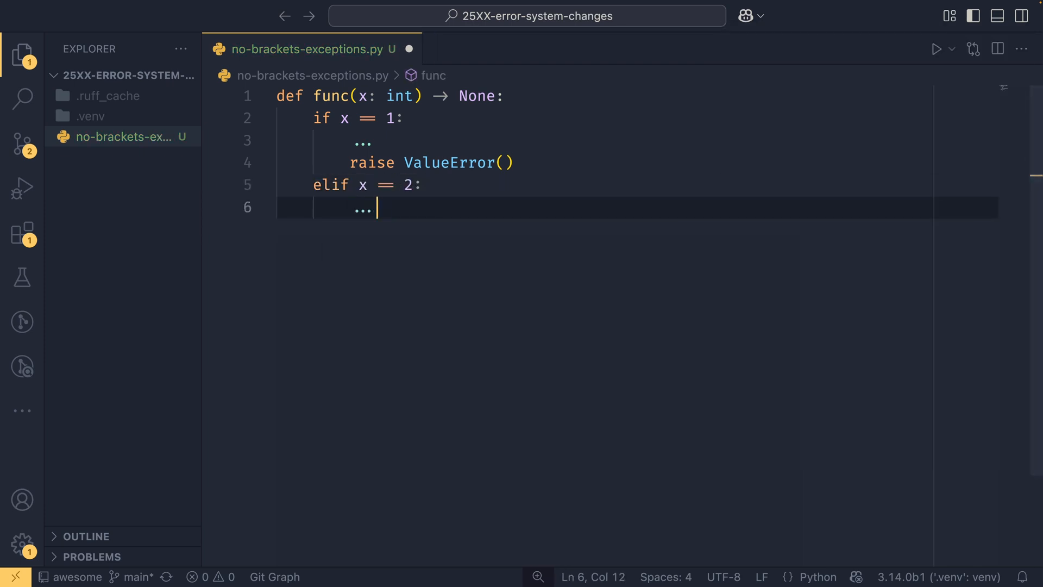
{"action": "type", "text": "raise NameError"}
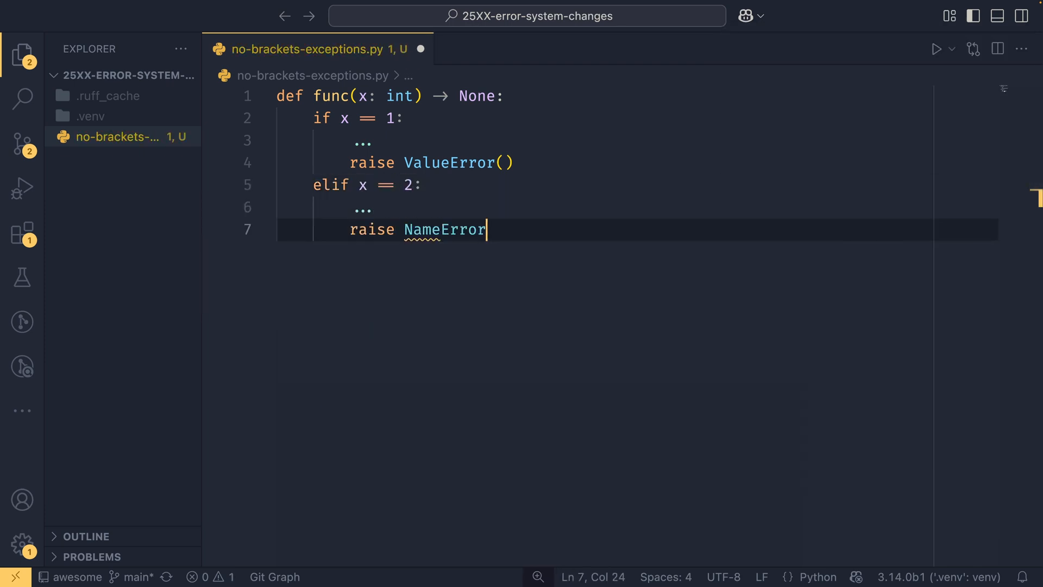
{"action": "type", "text": "()"}
{"action": "type", "text": "else:"}
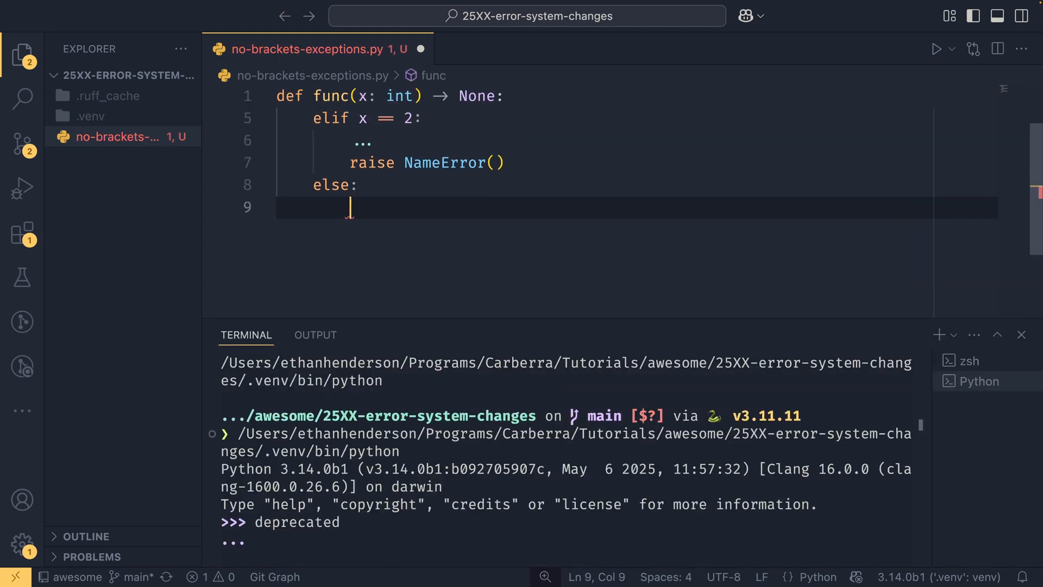
{"action": "type", "text": "raus"}
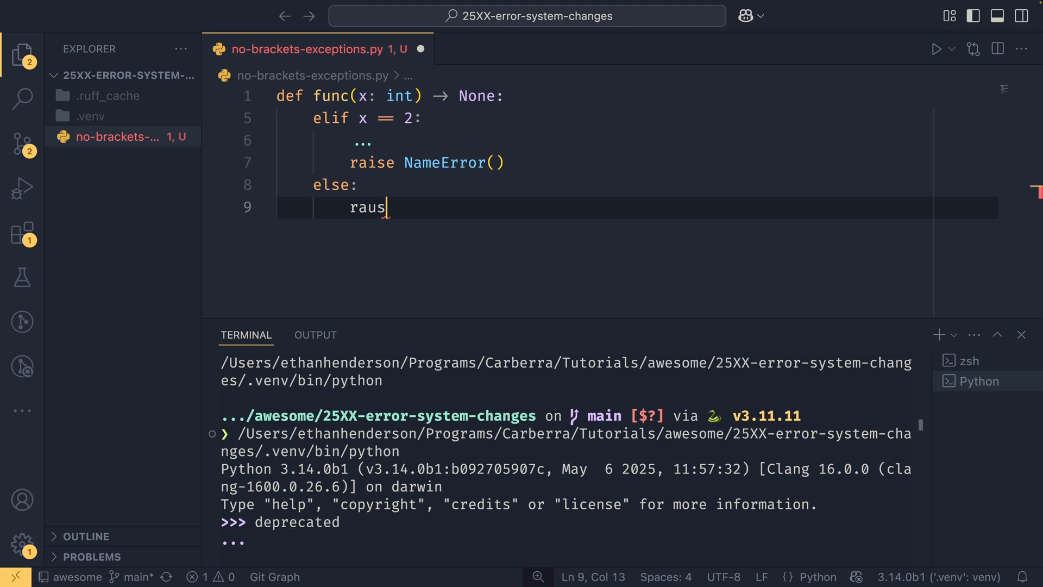
{"action": "type", "text": "raise NotImplementedError("}
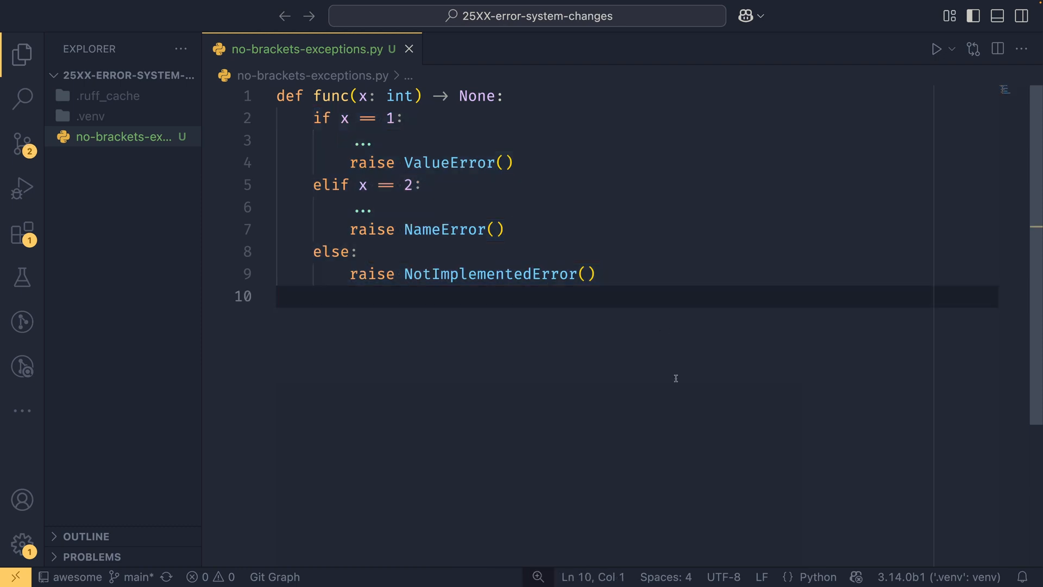
Wrap func(1) in a try block with except (ValueError, NameError, NotImplementedError)
{"action": "key", "text": "Enter"}
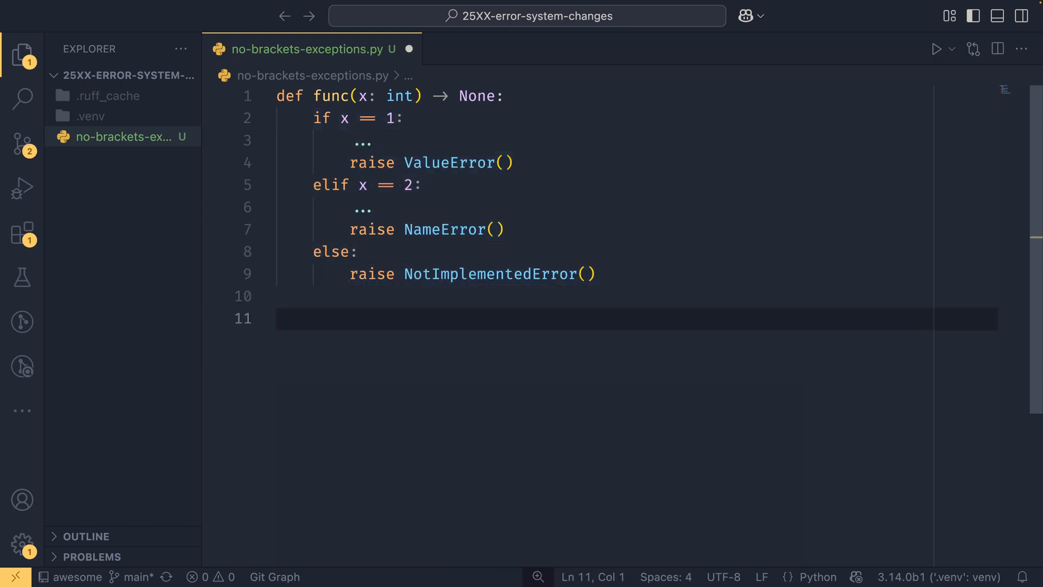
{"action": "type", "text": "try:"}
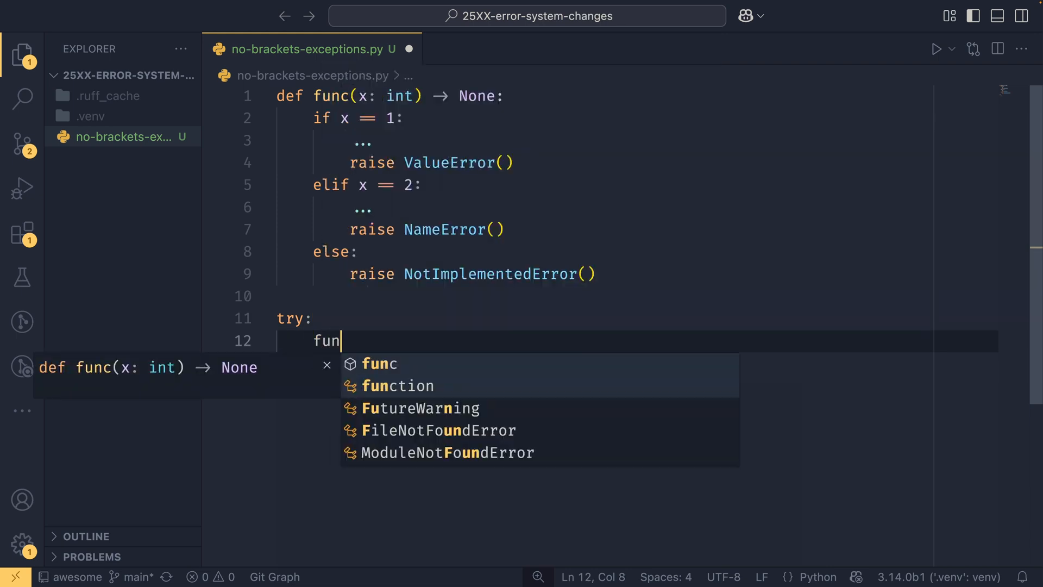
{"action": "type", "text": "c(1)"}
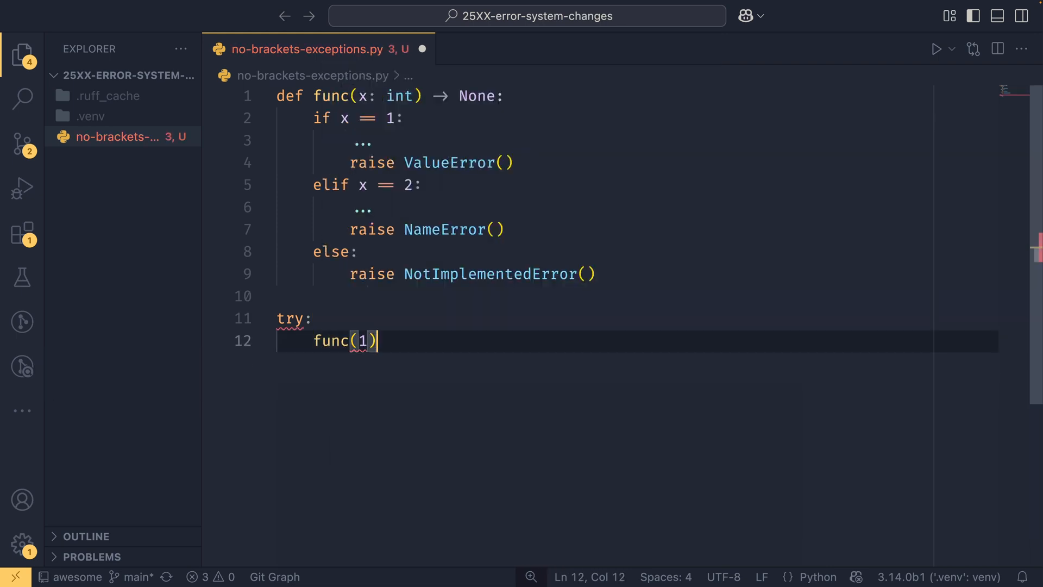
{"action": "type", "text": "excpet"}
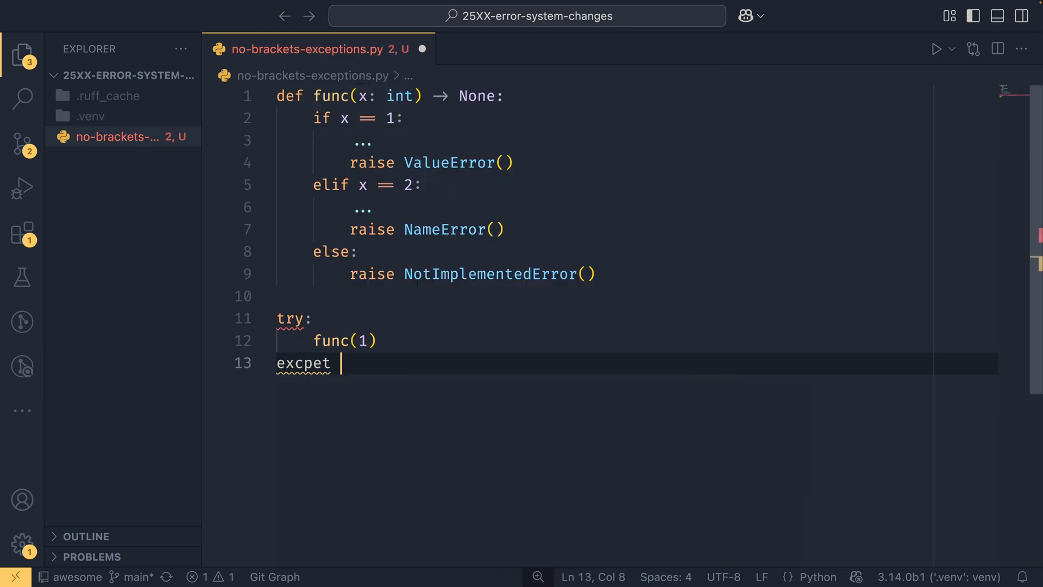
{"action": "type", "text": "except"}
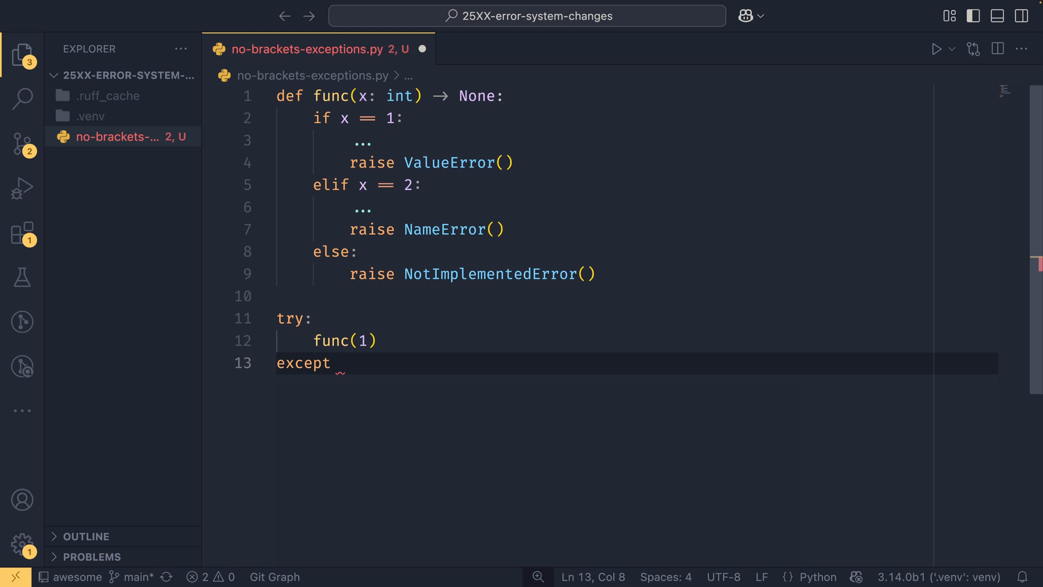
{"action": "type", "text": "(Valu"}
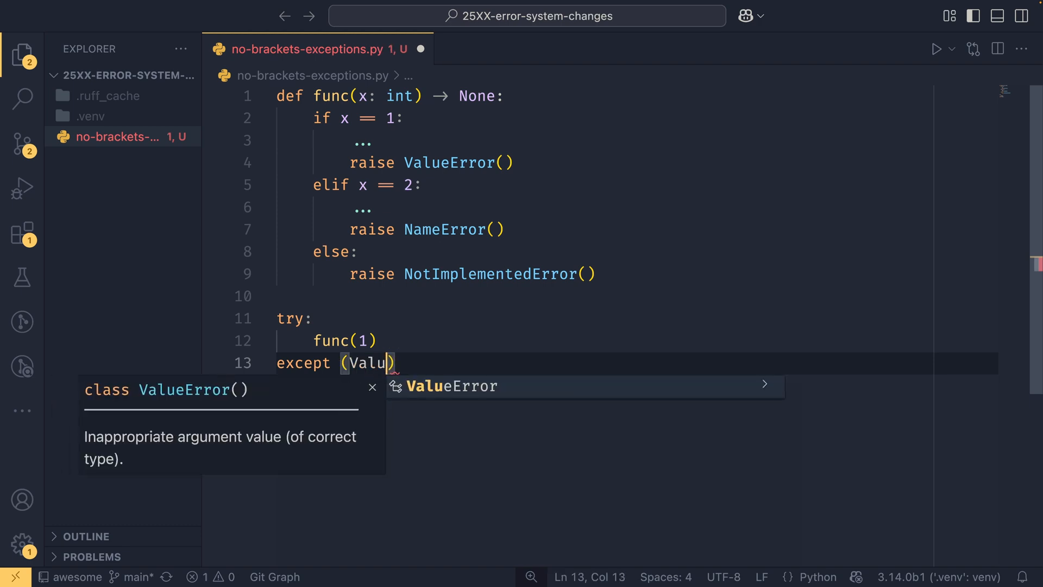
{"action": "type", "text": "eError, NameError"}
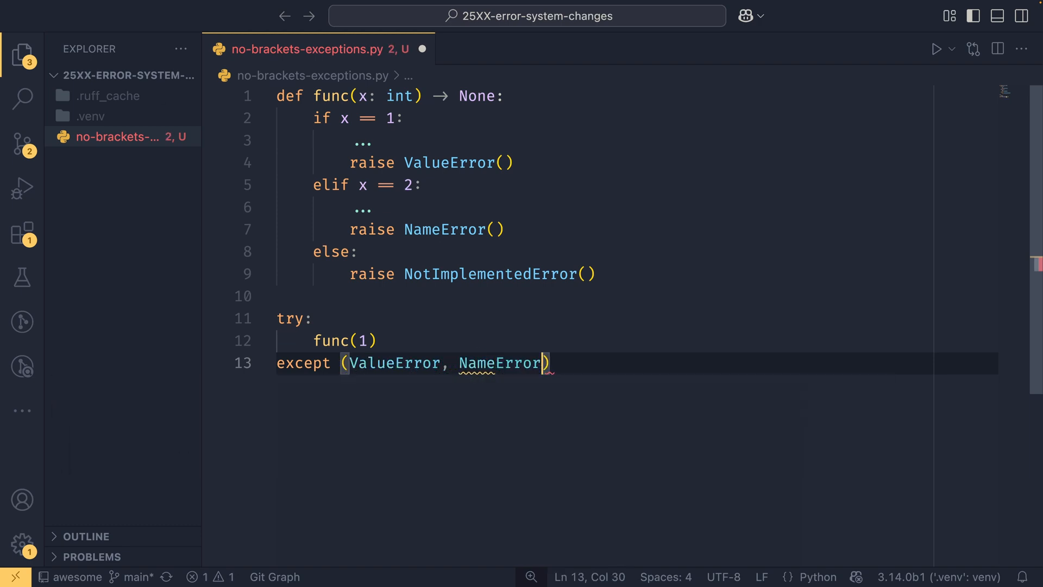
{"action": "type", "text": ", NotImplementedError"}
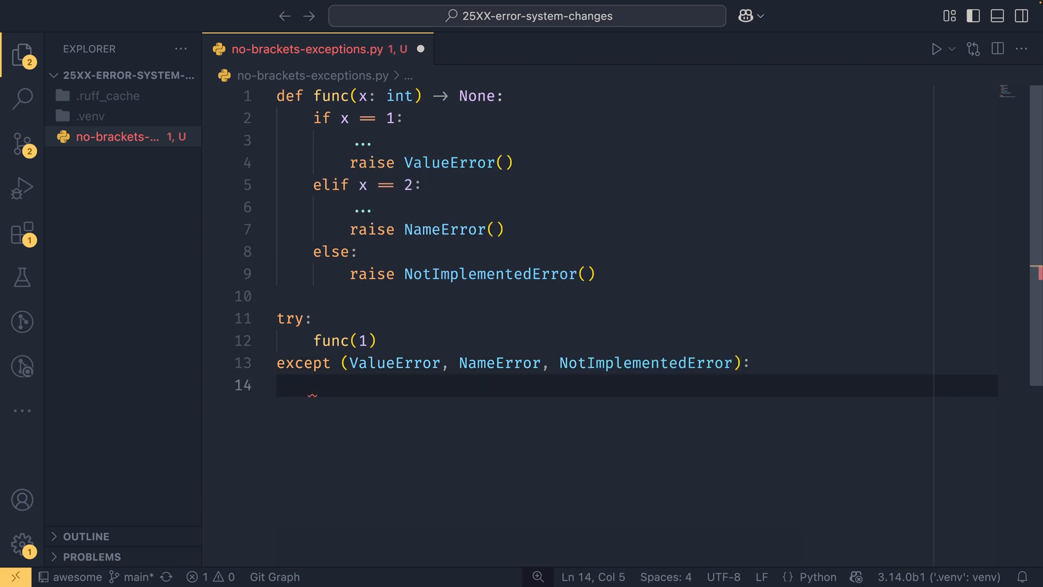
Print "Caught exception!" in the except block and save the script
{"action": "type", "text": "print("}
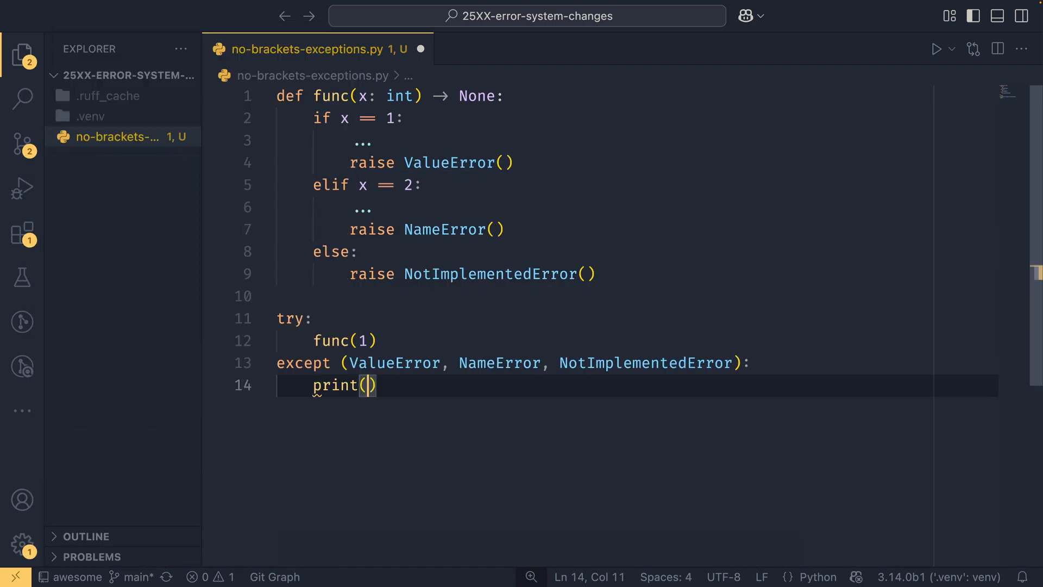
{"action": "type", "text": "\"Caught exception"}
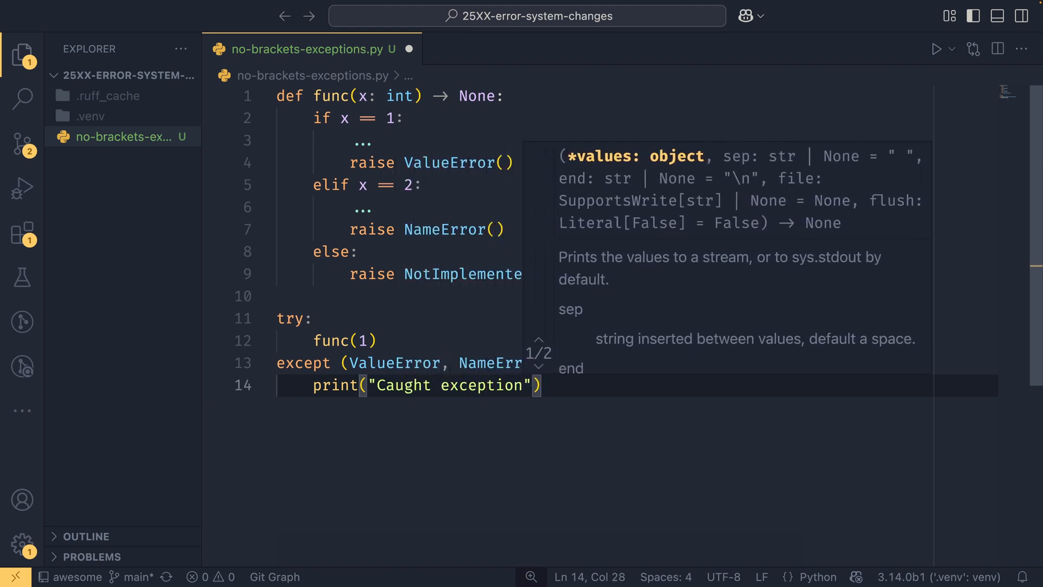
{"action": "type", "text": "!"}
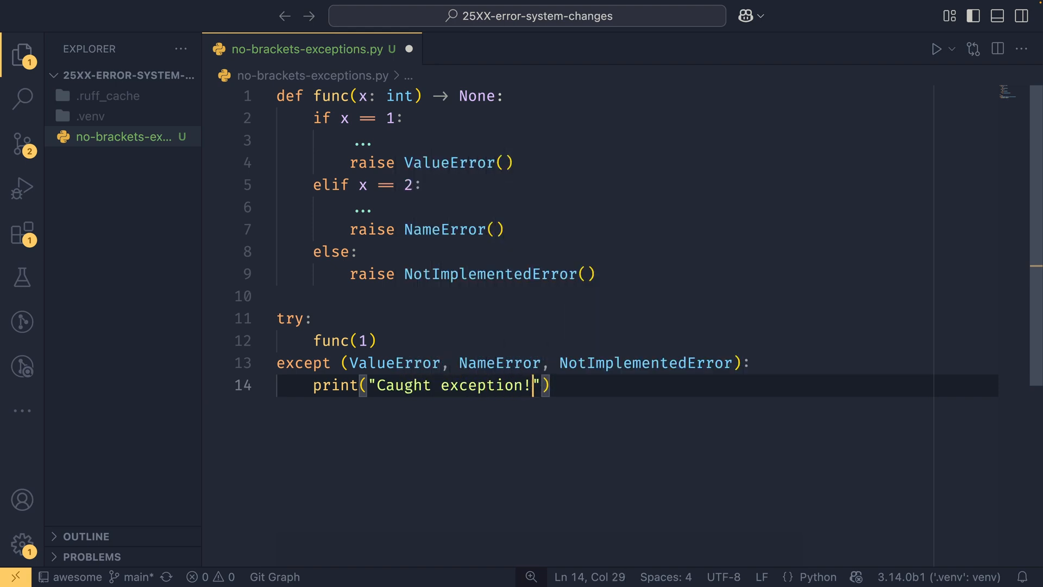
{"action": "key", "text": "Enter"}
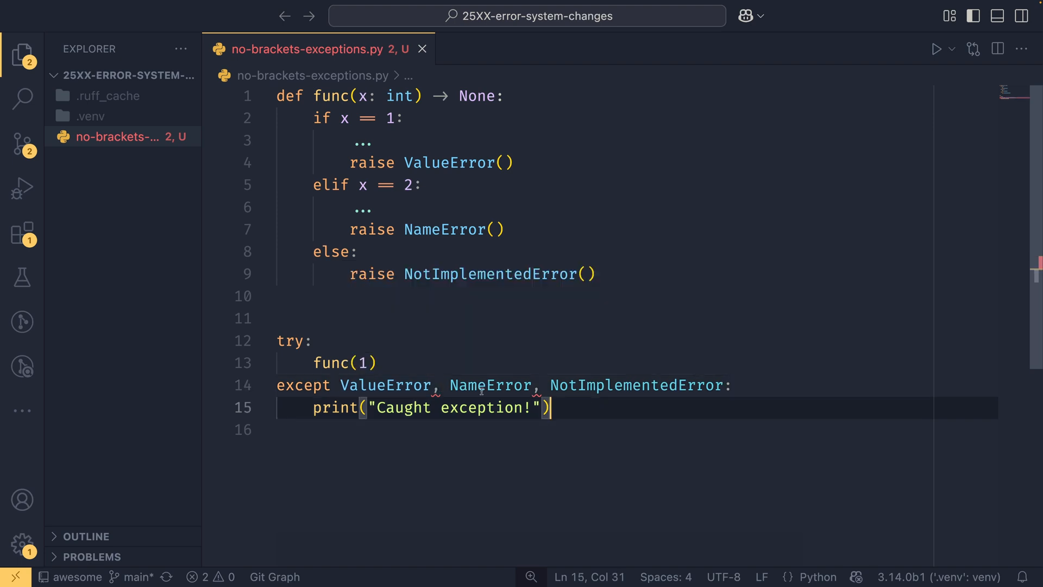
{"action": "mouse_move", "coordinate": [523, 435]}
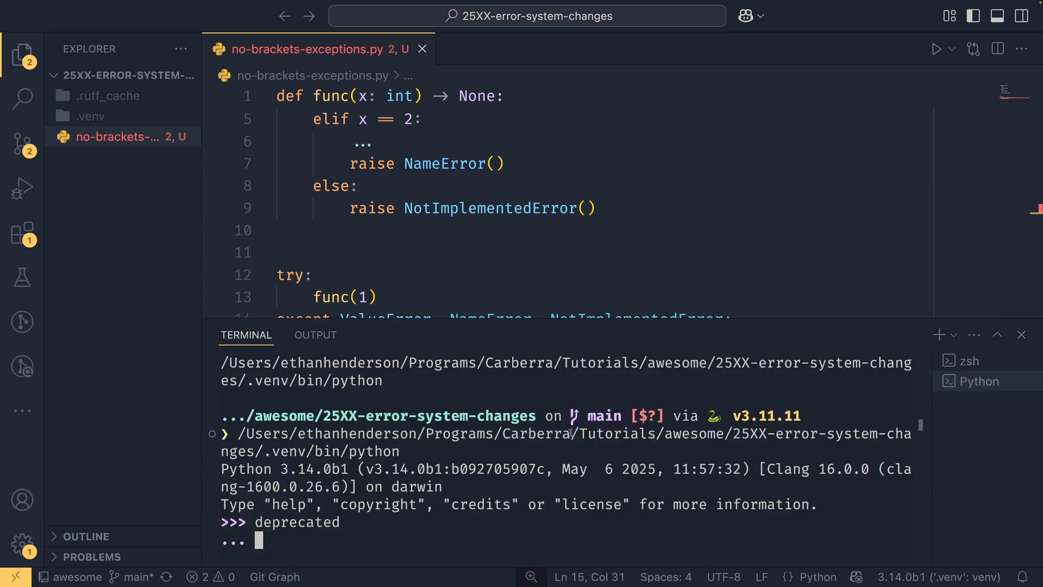
Leave the Python interpreter and run py no-brackets-exceptions.py, printing Caught exception!
{"action": "key", "text": "Ctrl+c"}
{"action": "type", "text": "va"}
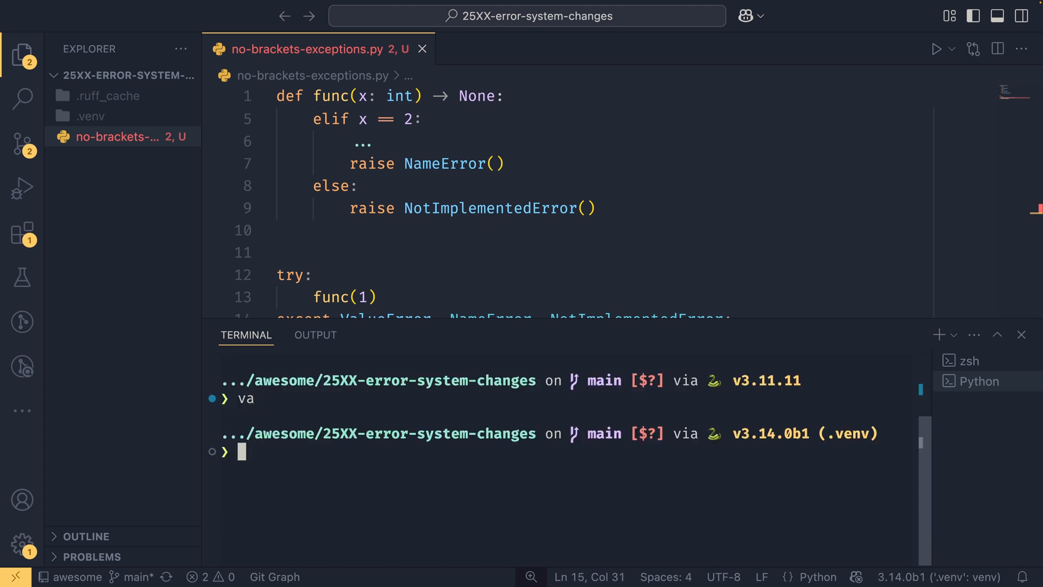
{"action": "type", "text": "py no-brackets-exceptions.py"}
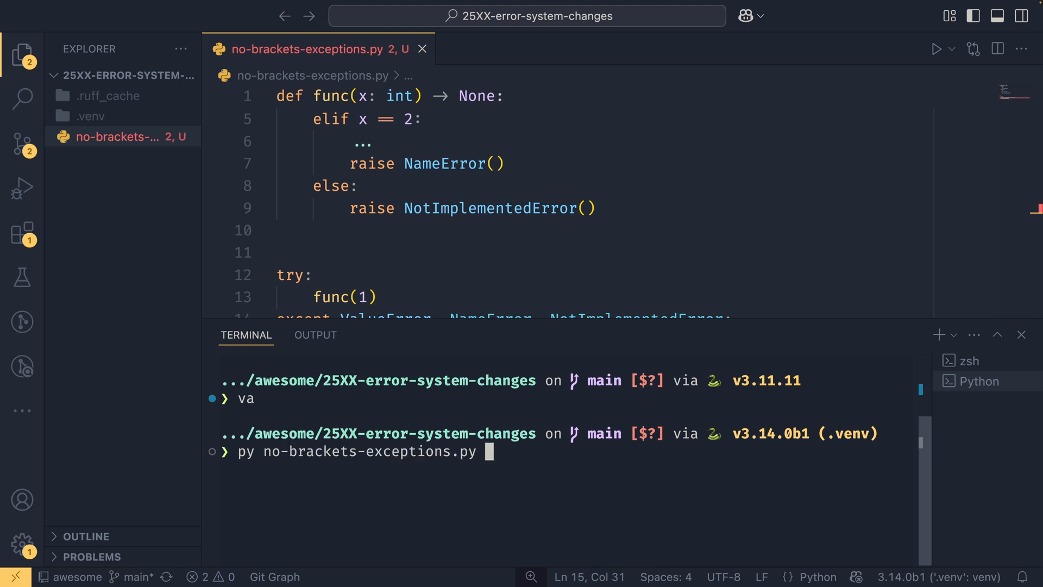
{"action": "key", "text": "Enter"}
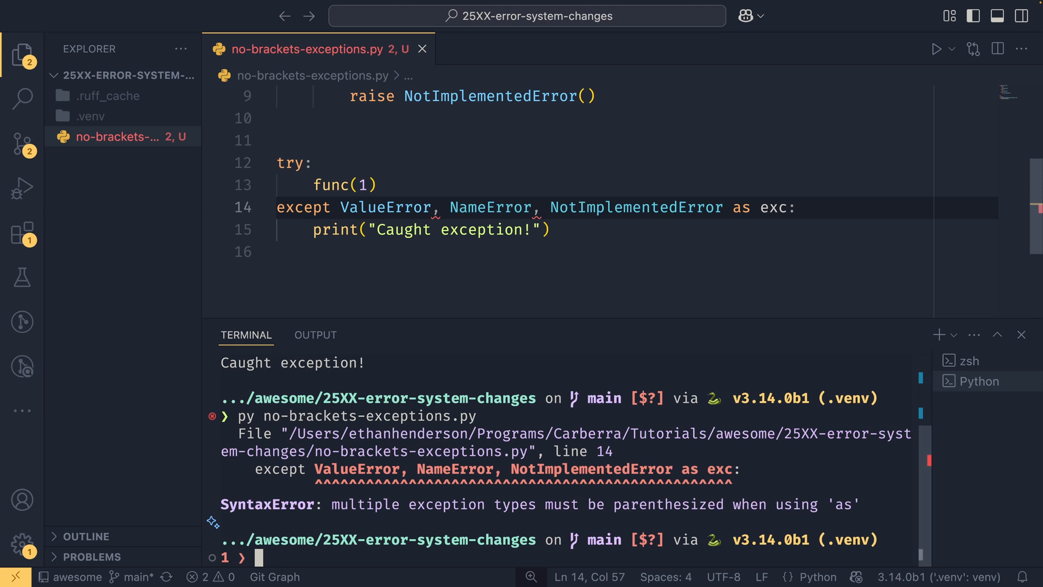
Select the SyntaxError message and start a new return-finally.py file in the Explorer
{"action": "left_click_drag", "start_coordinate": [340, 207], "coordinate": [784, 207]}
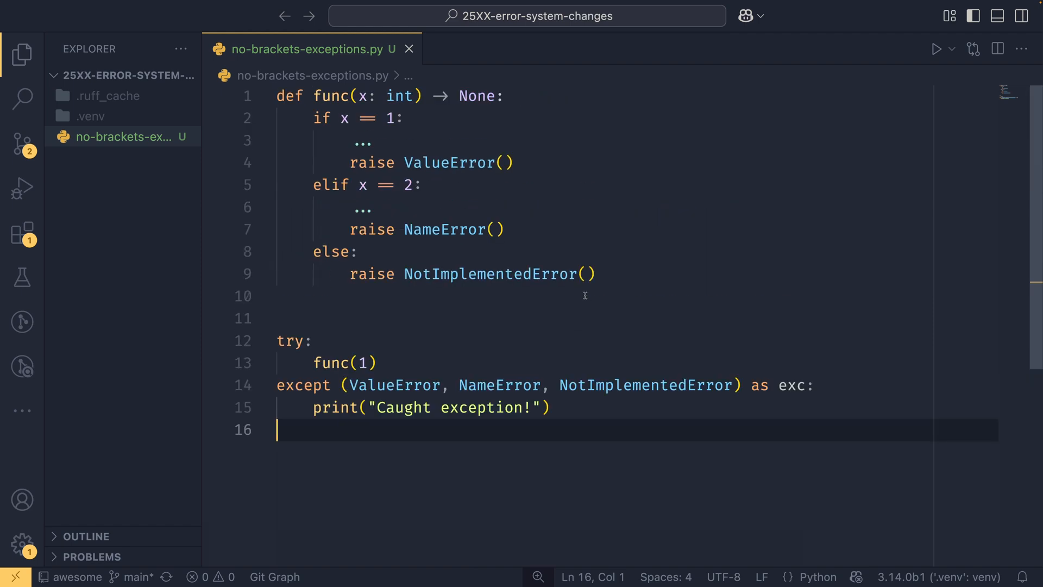
{"action": "left_click", "coordinate": [100, 131]}
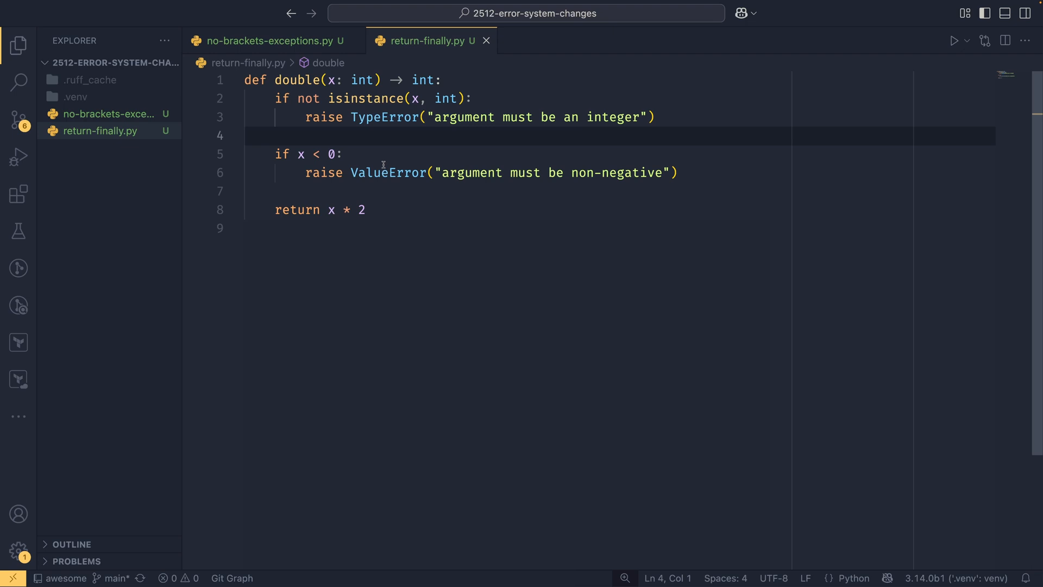
Write def main() -> int with a try printing Success, an except TypeError printing a message, and a finally block
{"action": "left_click", "coordinate": [414, 191]}
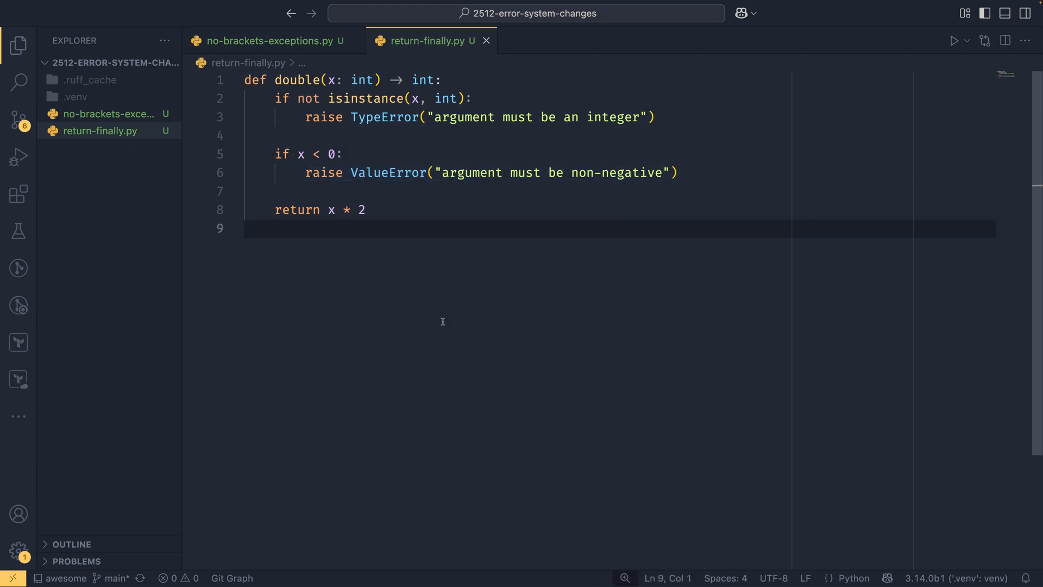
{"action": "type", "text": "def main() ->?"}
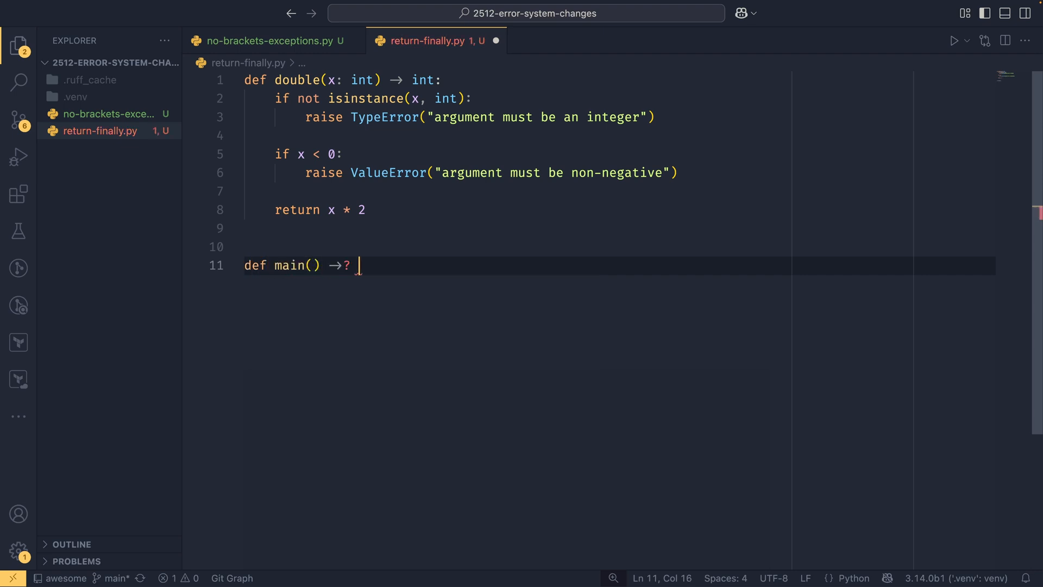
{"action": "type", "text": "int:"}
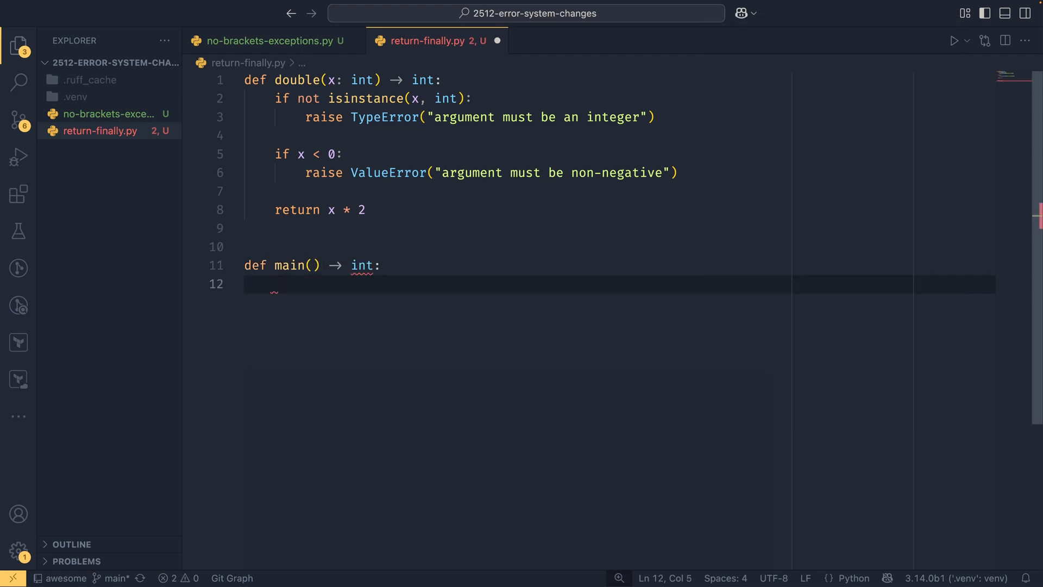
{"action": "type", "text": "try:"}
{"action": "type", "text": "print(\""}
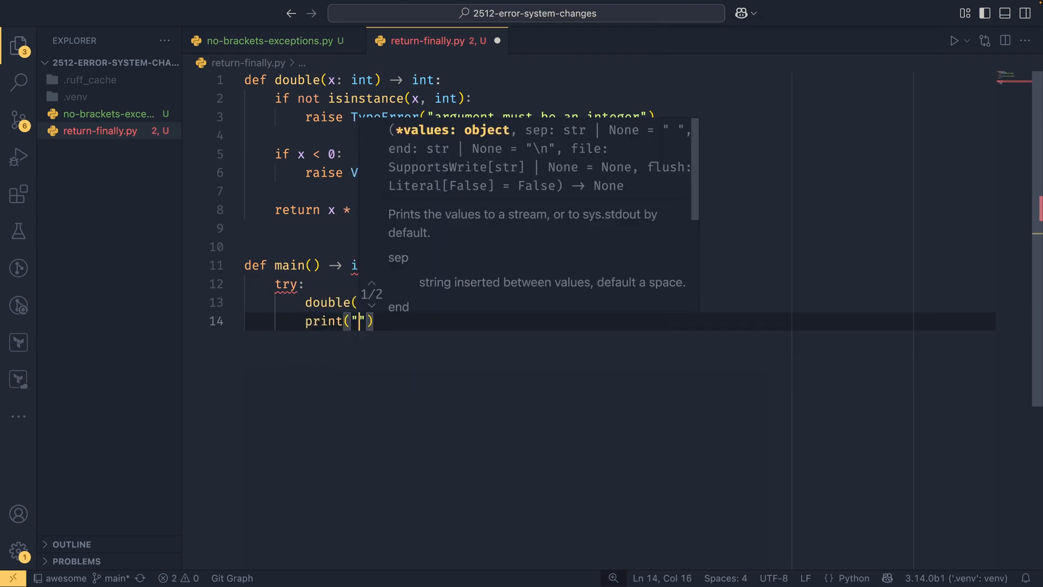
{"action": "type", "text": "Success"}
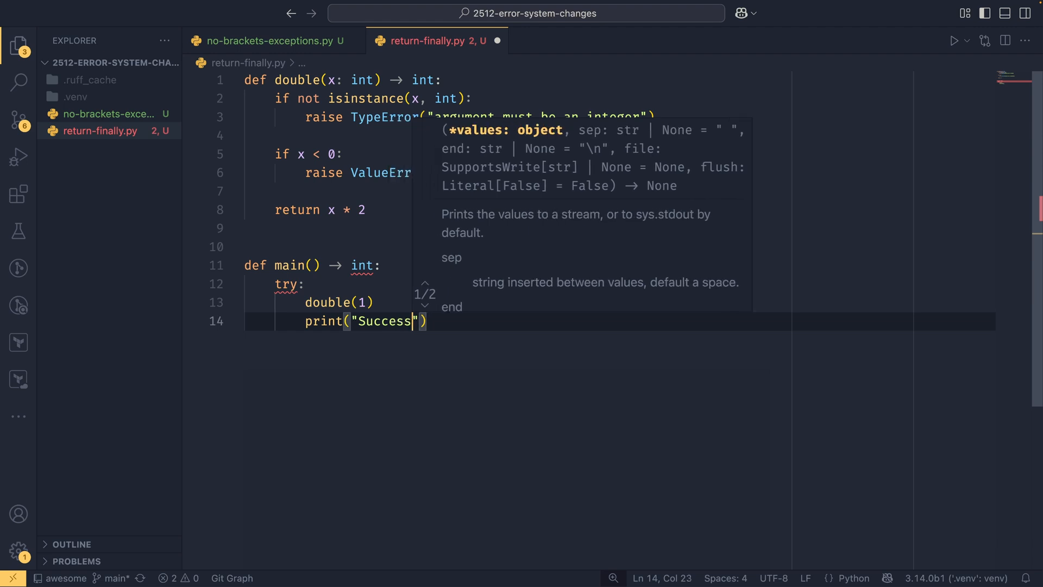
{"action": "type", "text": "excpety"}
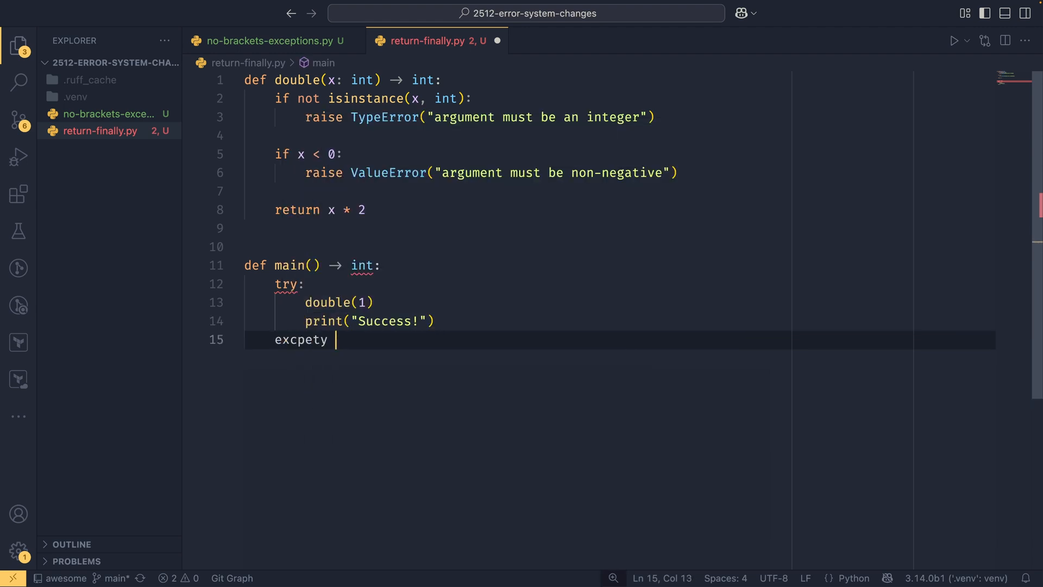
{"action": "type", "text": "except TypeError as exc:"}
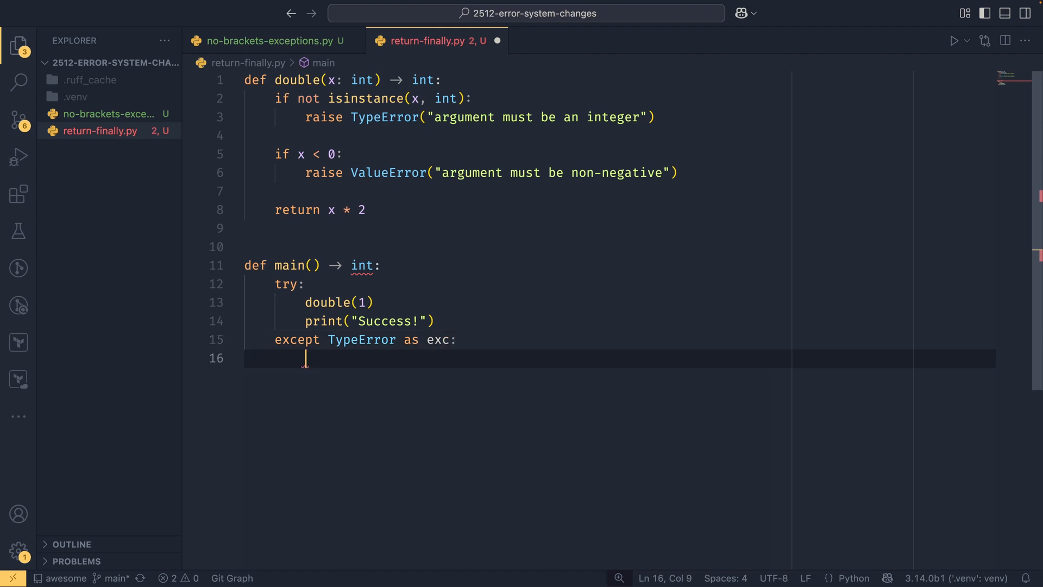
{"action": "type", "text": "print(\"Typ\")"}
{"action": "type", "text": "return 1"}
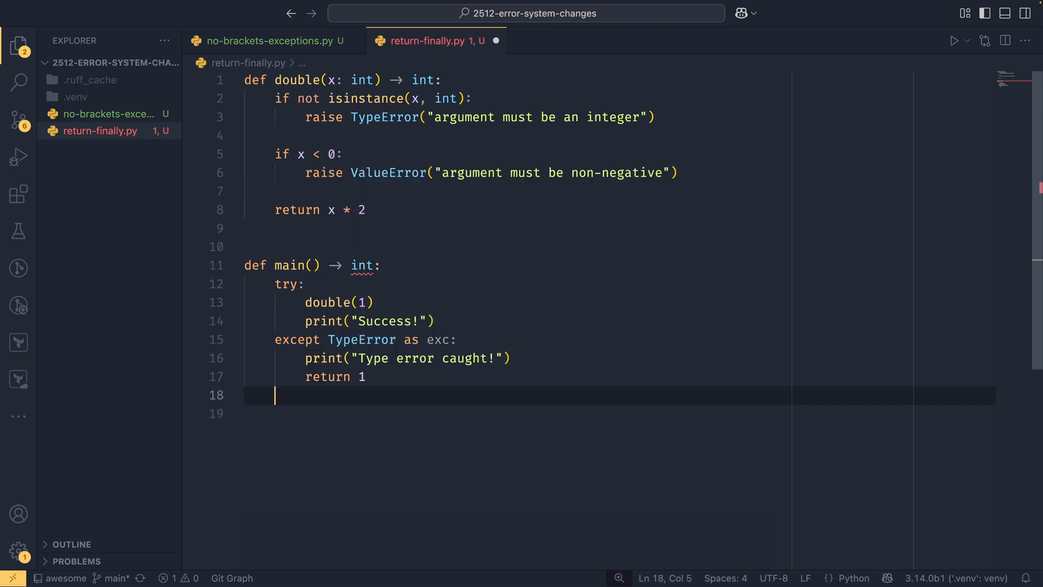
{"action": "type", "text": "finally:"}
{"action": "left_click", "coordinate": [619, 413]}
{"action": "type", "text": "return 0"}
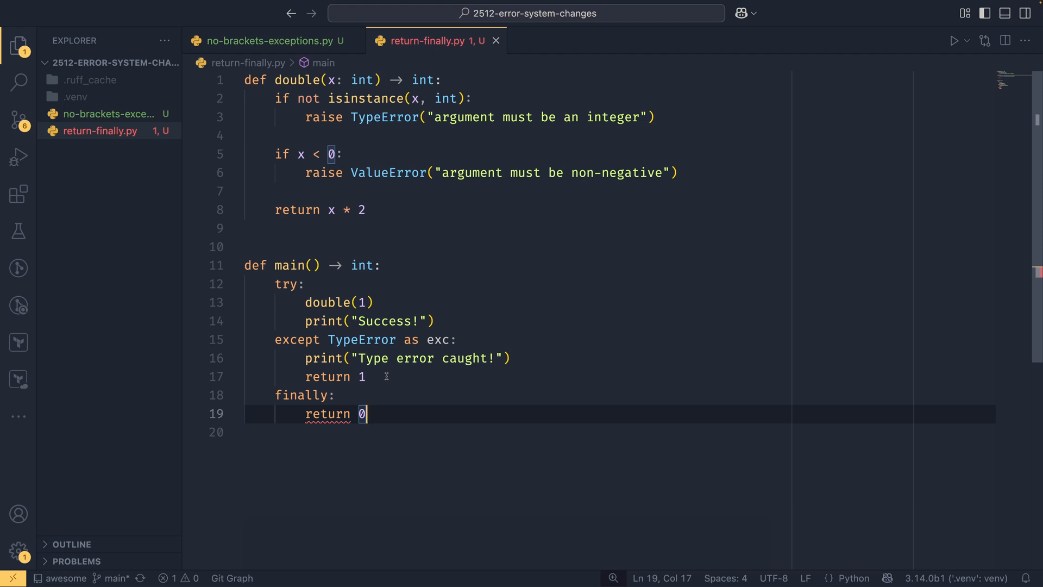
Add an if __name__ == "__main__" block storing main() as exit_code and printing it in an f-string
{"action": "key", "text": "Enter"}
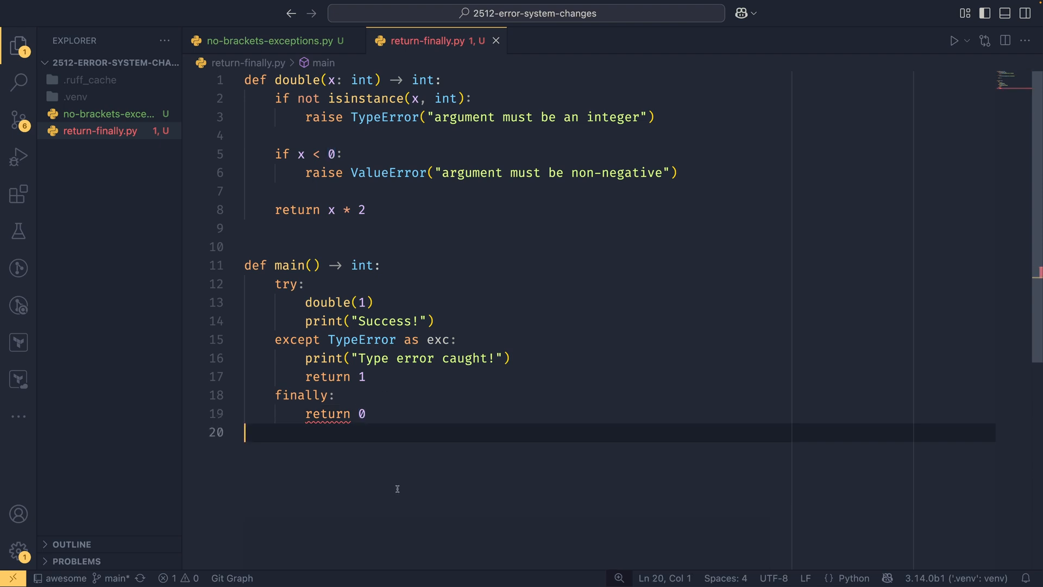
{"action": "type", "text": "if __name__ ="}
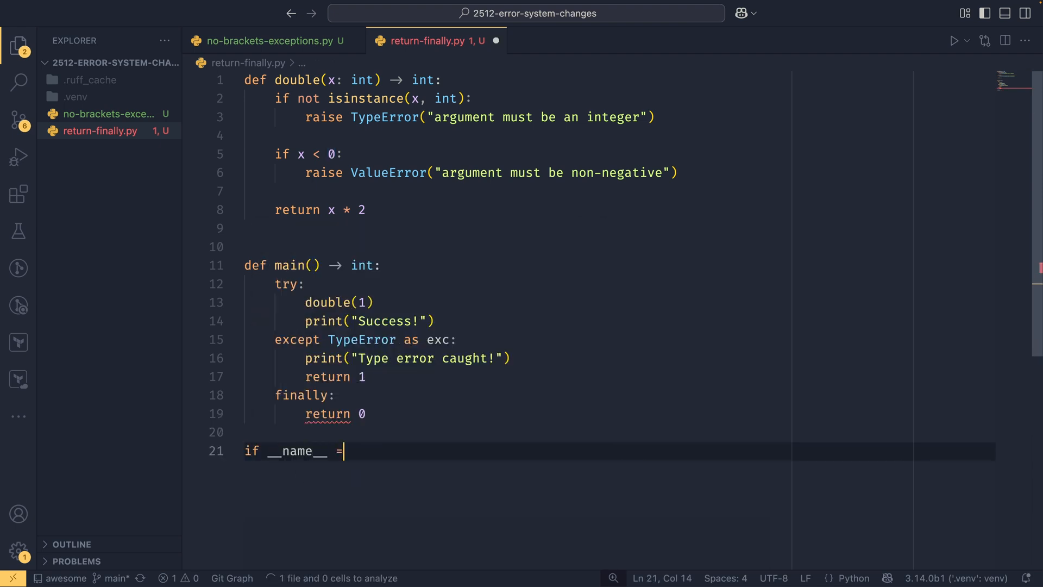
{"action": "type", "text": "= \"__main__\":"}
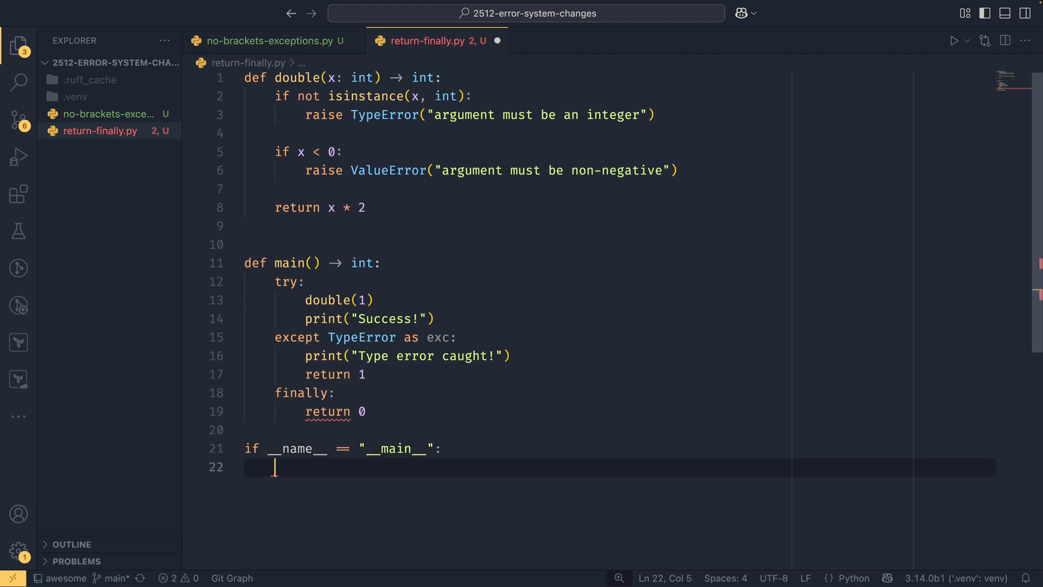
{"action": "type", "text": "exit_code ="}
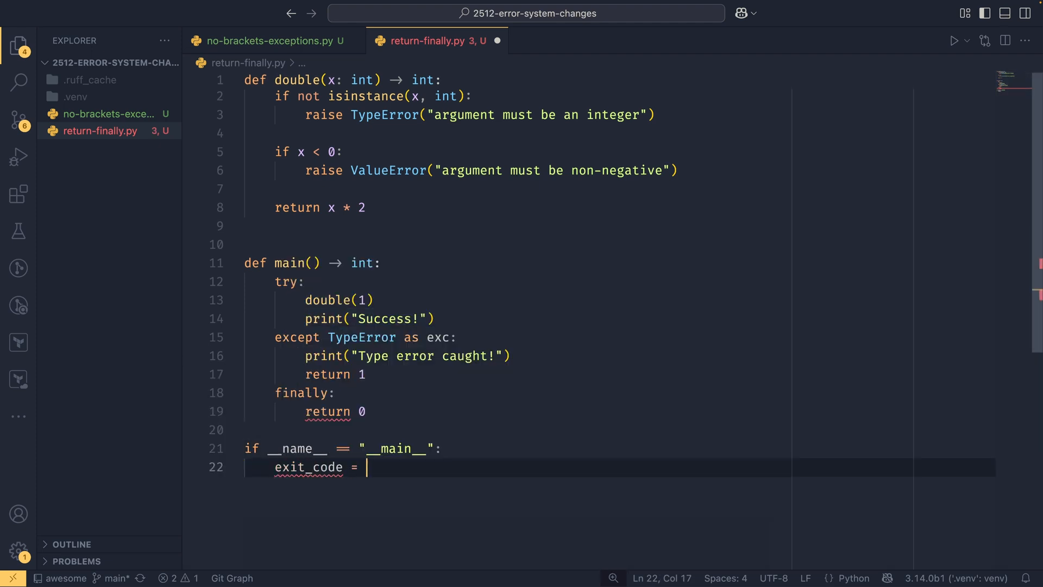
{"action": "type", "text": "main)"}
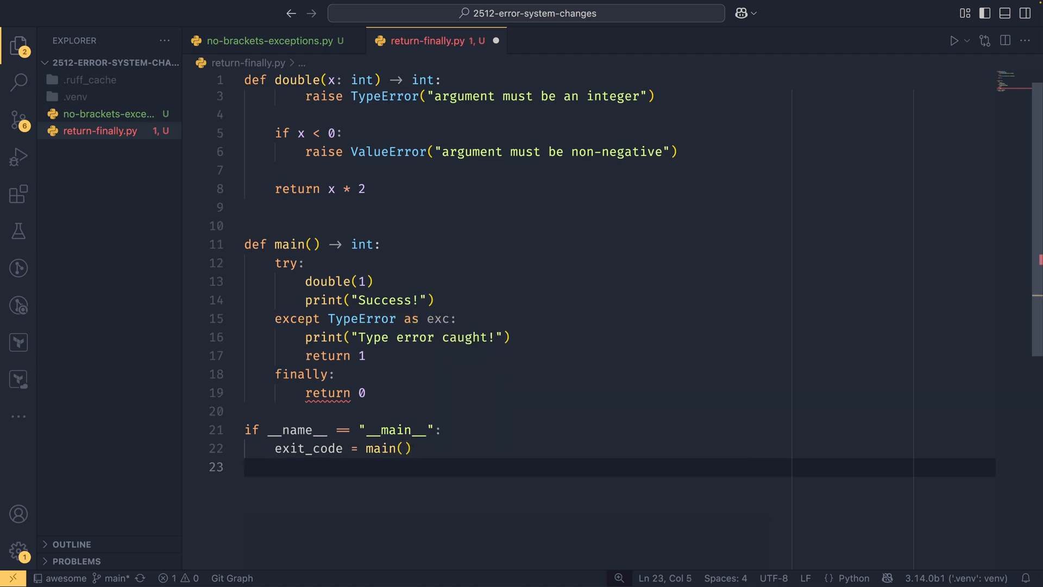
{"action": "type", "text": "print(f\"P\")"}
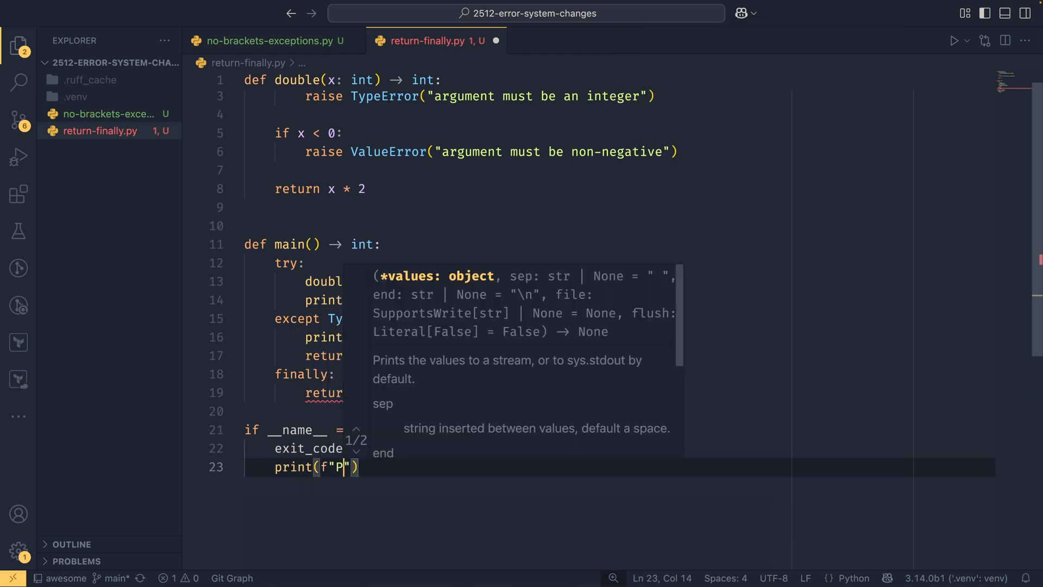
{"action": "type", "text": "rorgram exited with code"}
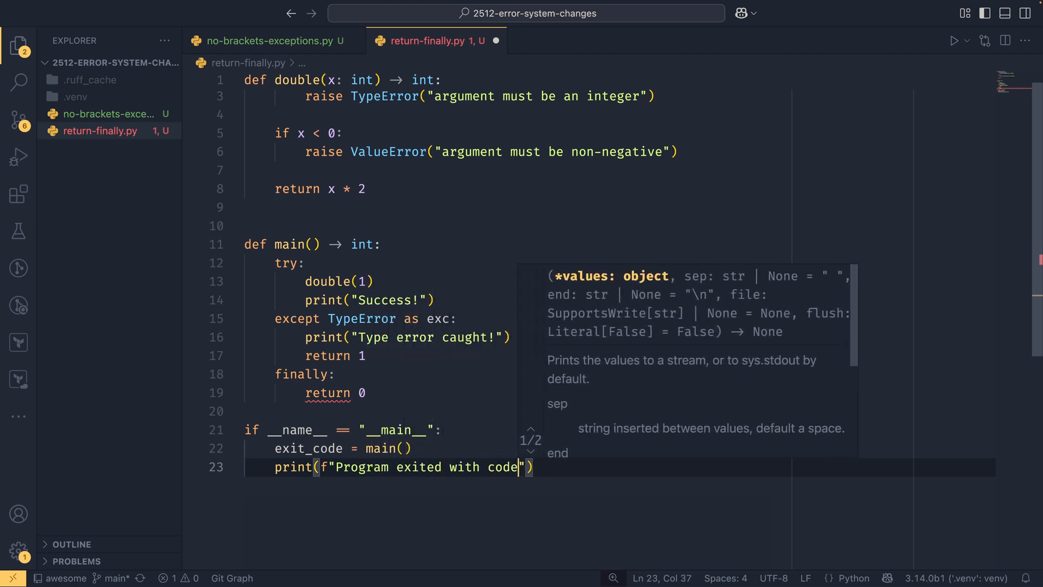
{"action": "type", "text": "{exit_code}."}
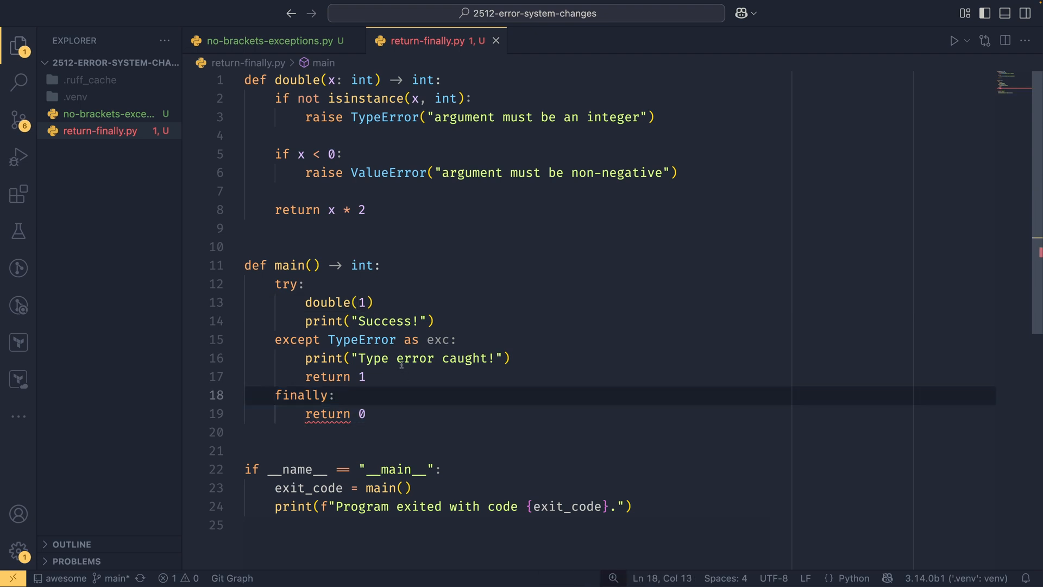
Place the caret at the end of the finally: line before opening the terminal
{"action": "left_click", "coordinate": [338, 395]}
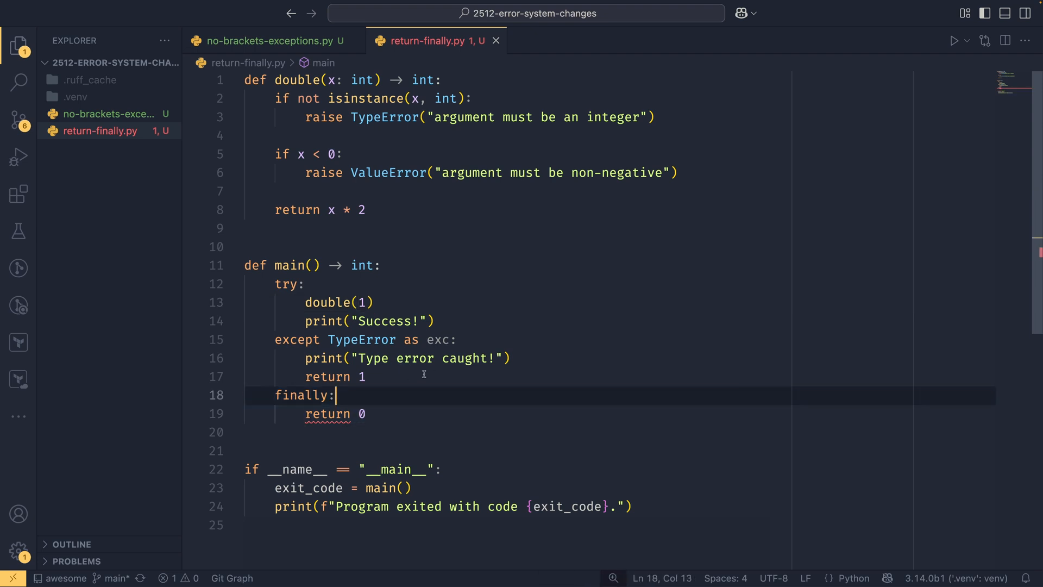
{"action": "mouse_move", "coordinate": [327, 413]}
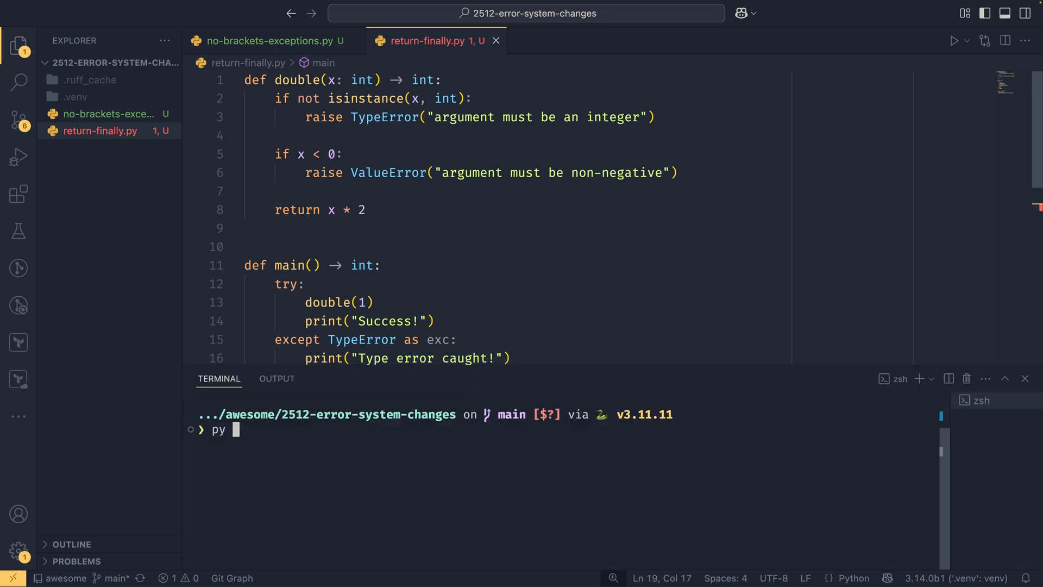
Run py return-finally.py, printing Success! and Program exited with code 0
{"action": "type", "text": "py return-finally.py"}
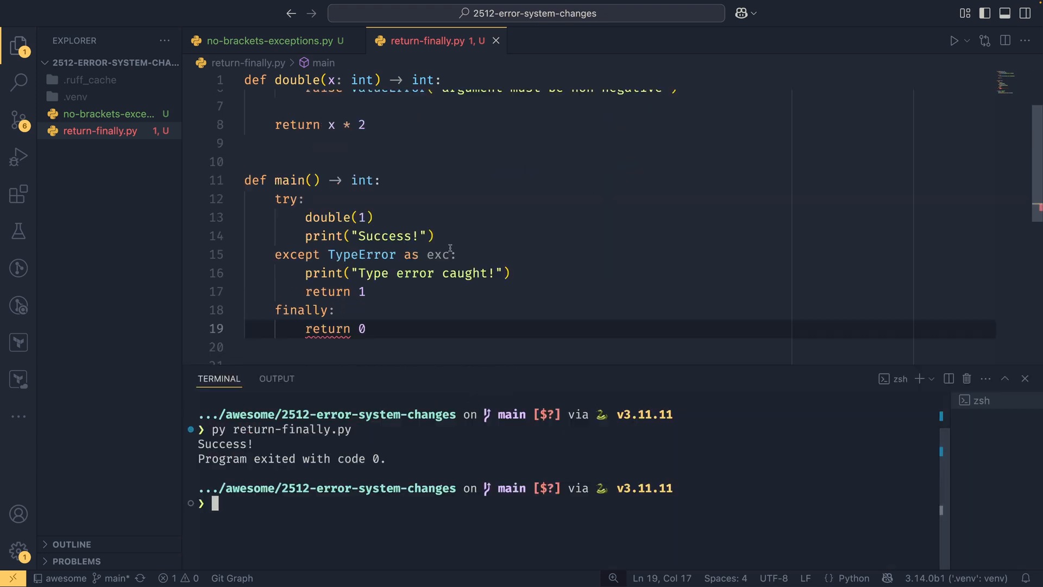
{"action": "scroll", "scroll_direction": "down", "scroll_amount": 3}
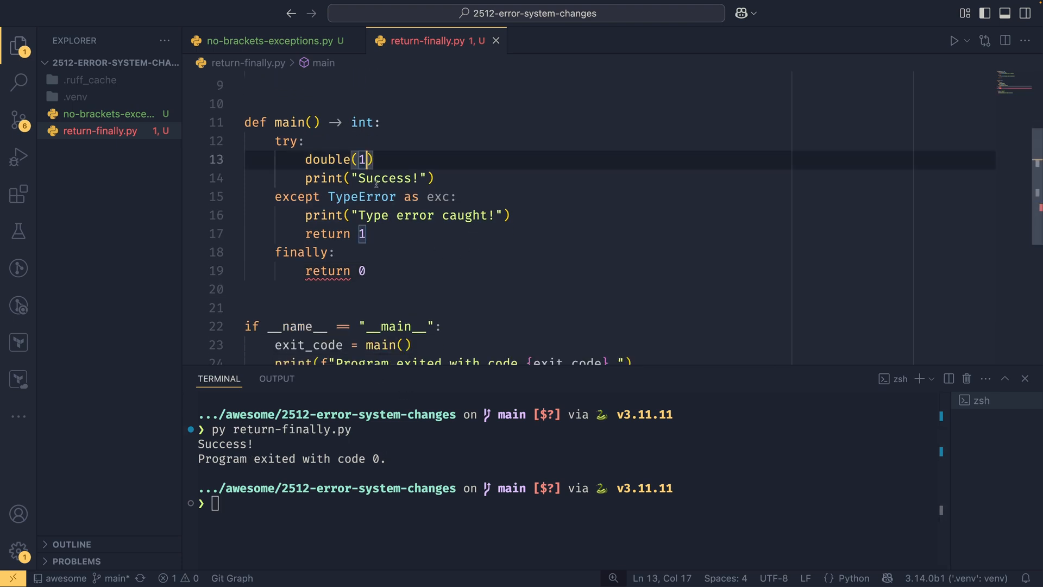
Call double("hello"), note the Type error caught output, and select return 1 in the except block
{"action": "type", "text": "\"hello\""}
{"action": "left_click", "coordinate": [567, 503]}
{"action": "type", "text": "py return-finally.py"}
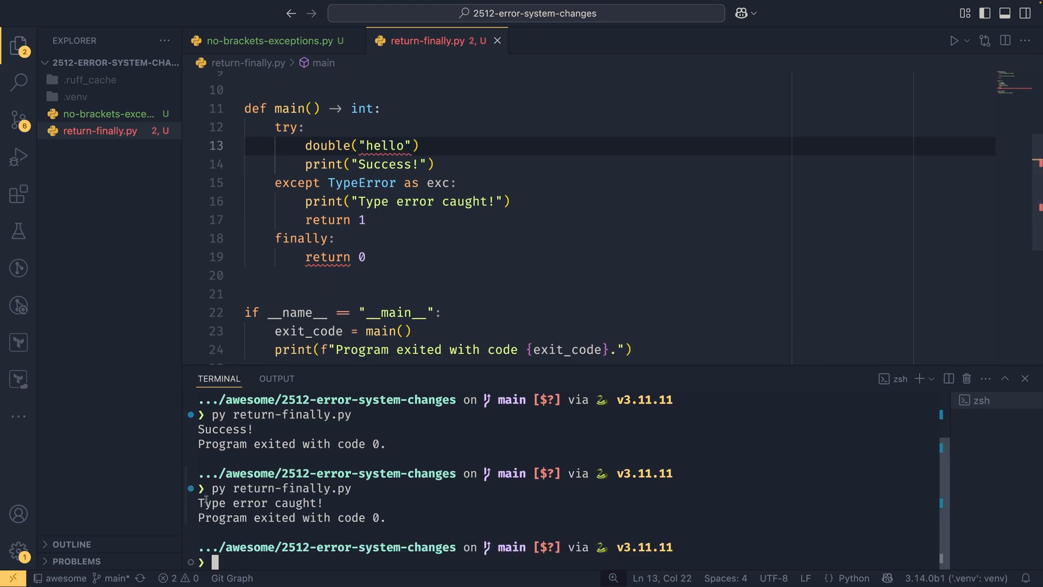
{"action": "mouse_move", "coordinate": [205, 538]}
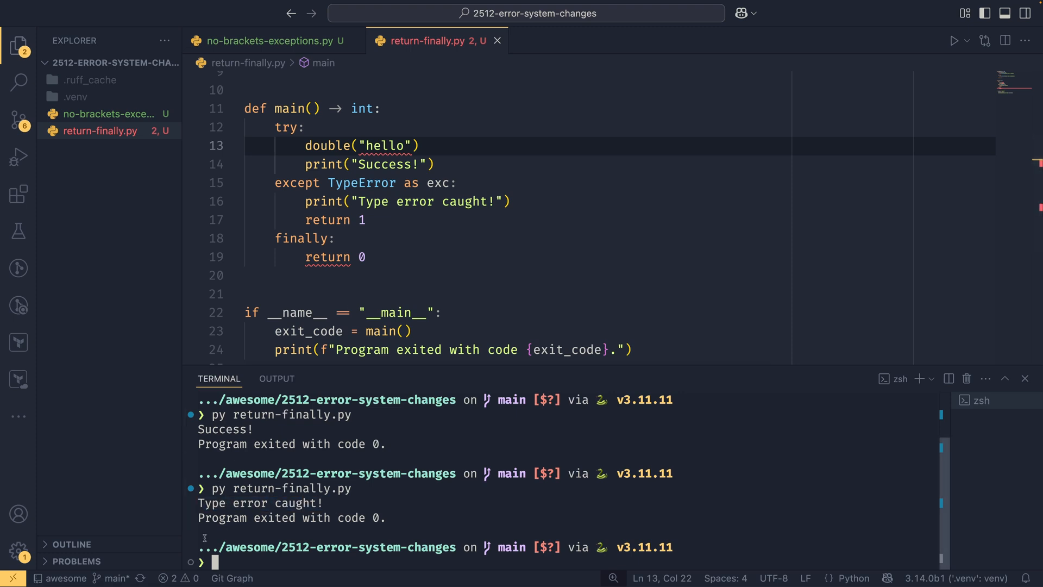
{"action": "left_click_drag", "start_coordinate": [198, 517], "coordinate": [379, 517]}
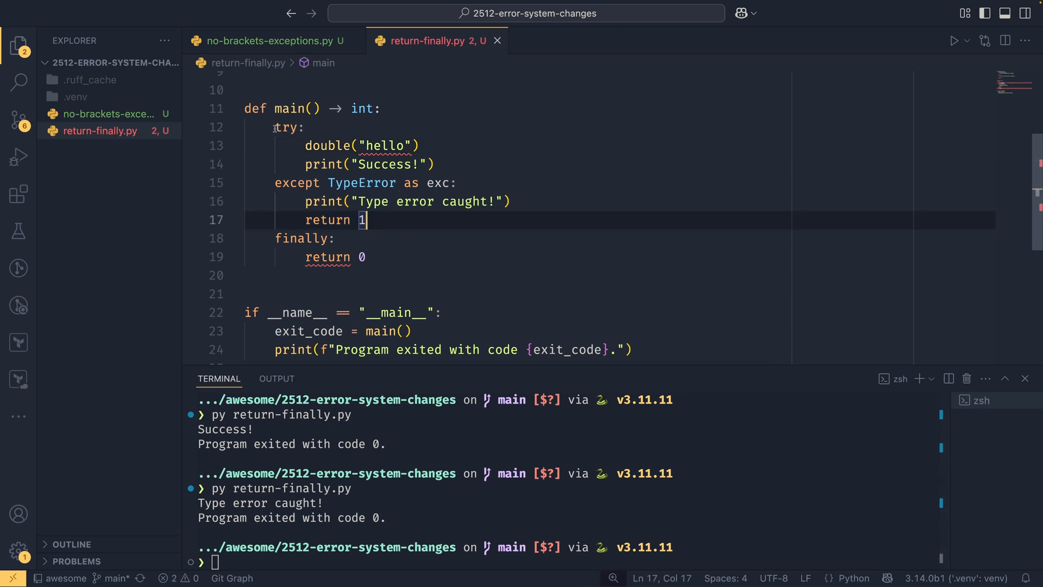
{"action": "double_click", "coordinate": [362, 183]}
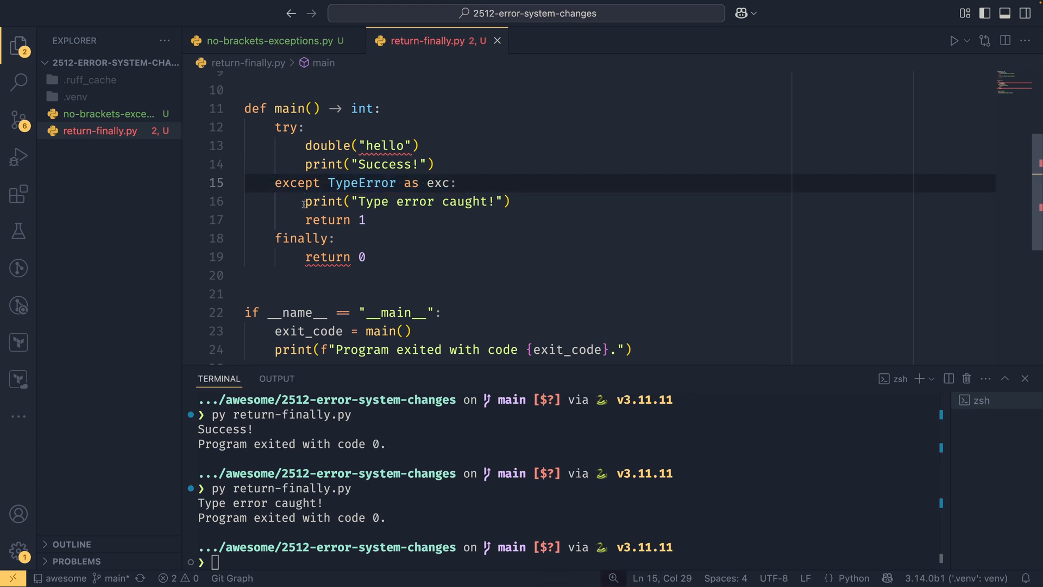
{"action": "triple_click", "coordinate": [400, 201]}
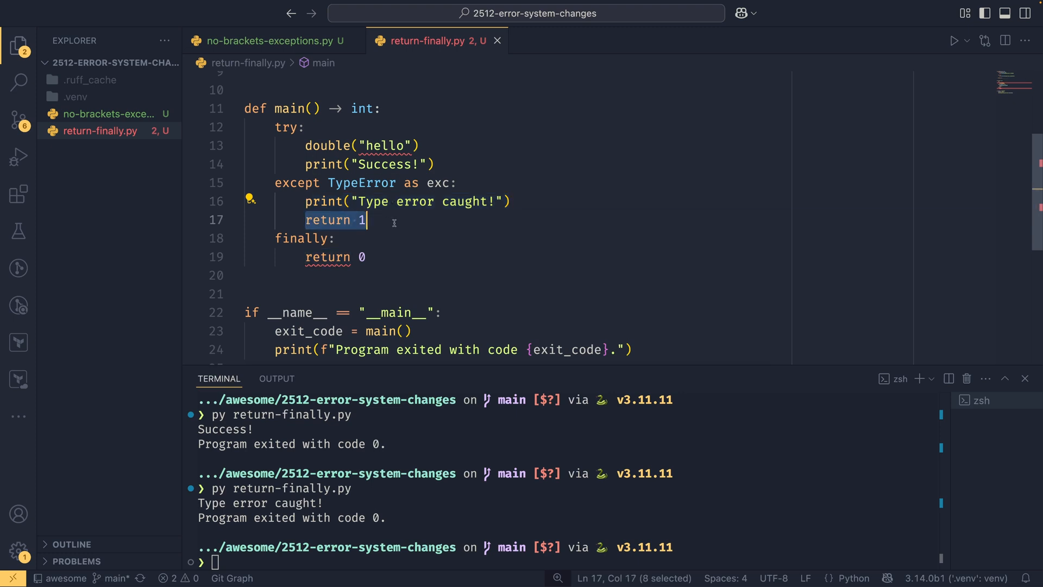
Point out return 0 in the finally block and the Success! print line to explain the exit code 0
{"action": "left_click", "coordinate": [365, 220]}
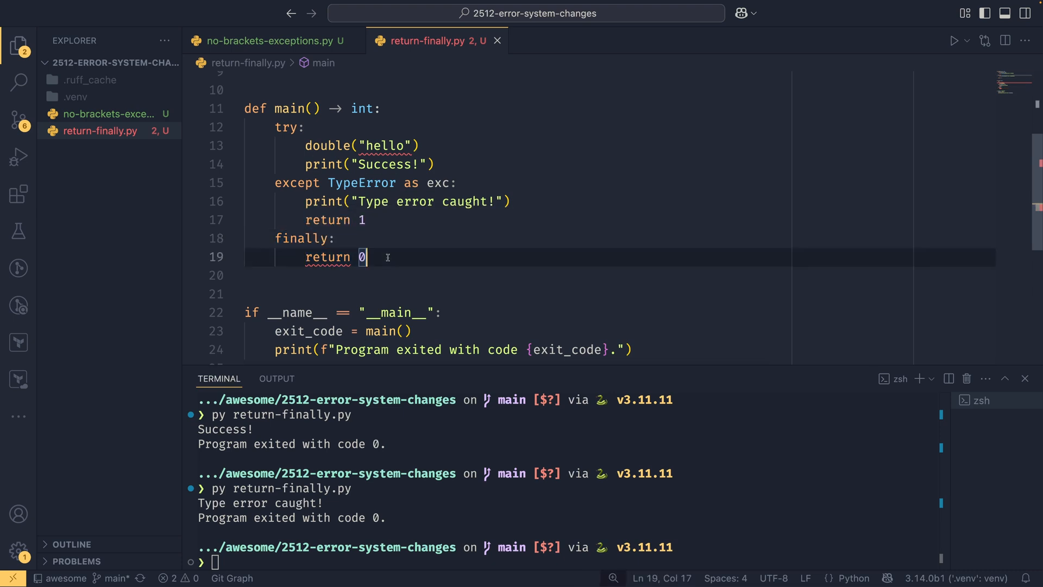
{"action": "mouse_move", "coordinate": [298, 144]}
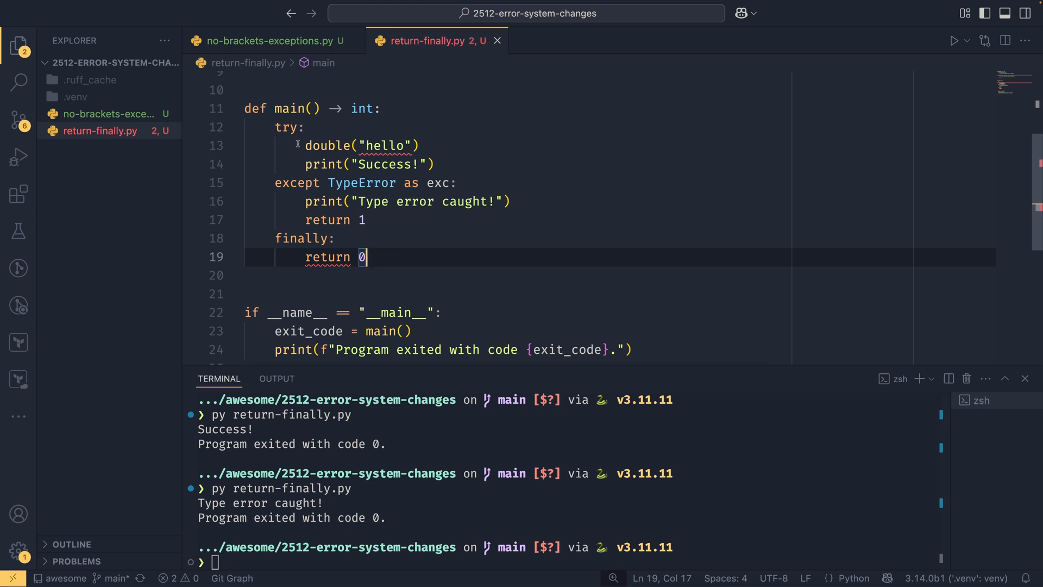
{"action": "left_click", "coordinate": [458, 164]}
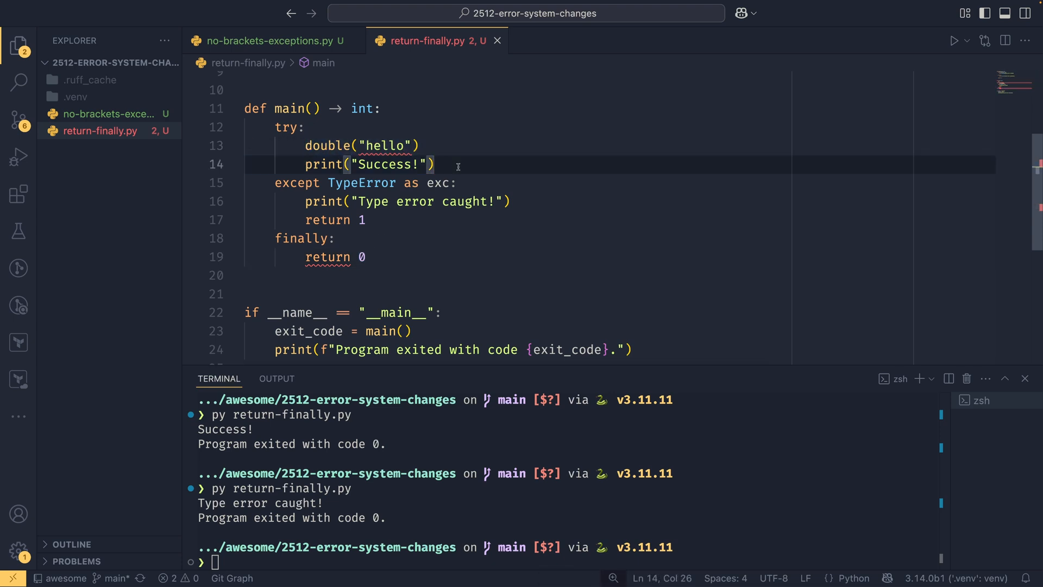
{"action": "mouse_move", "coordinate": [408, 239]}
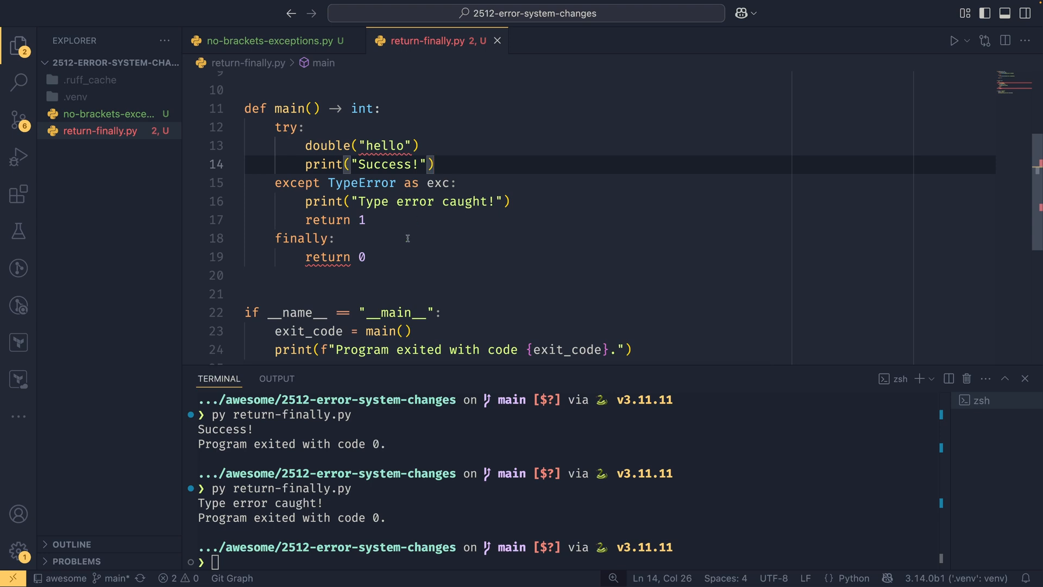
{"action": "double_click", "coordinate": [327, 257]}
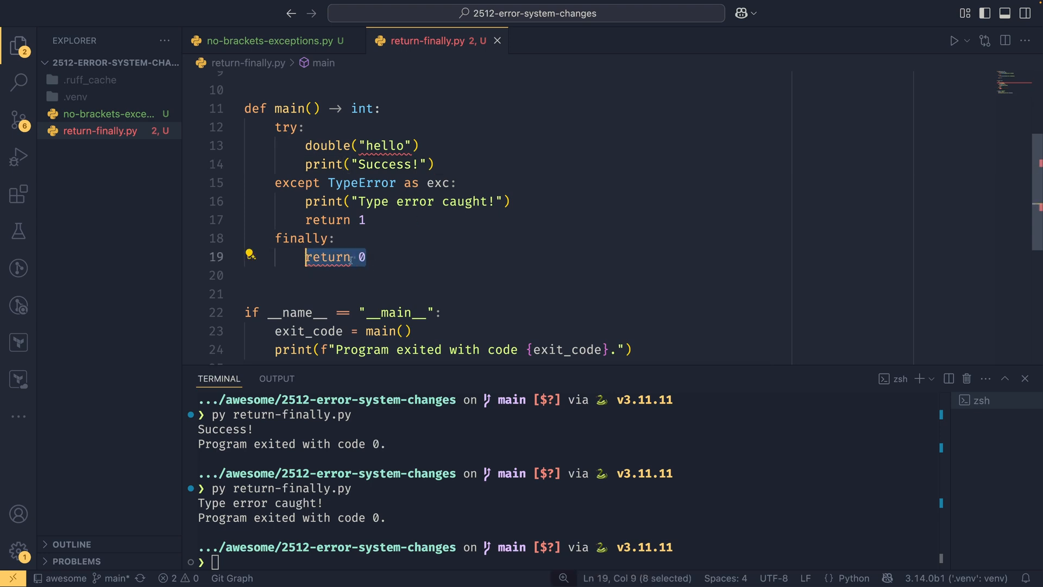
{"action": "left_click", "coordinate": [381, 275]}
{"action": "type", "text": "-1"}
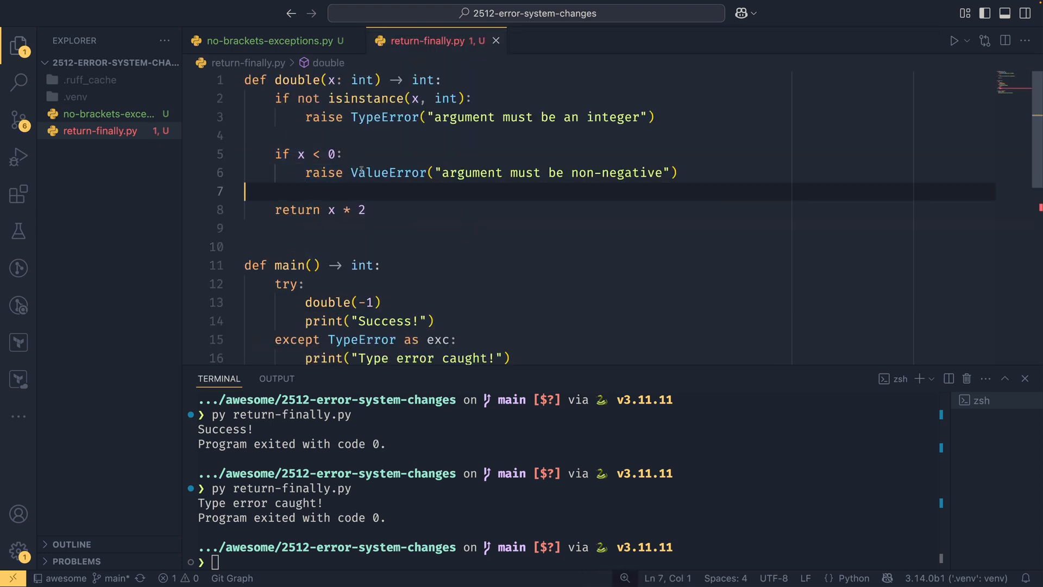
Scroll the terminal to view the SyntaxWarning about return in a finally block from return-finally.py under .venv
{"action": "scroll", "scroll_direction": "down", "scroll_amount": 3}
{"action": "type", "text": "va"}
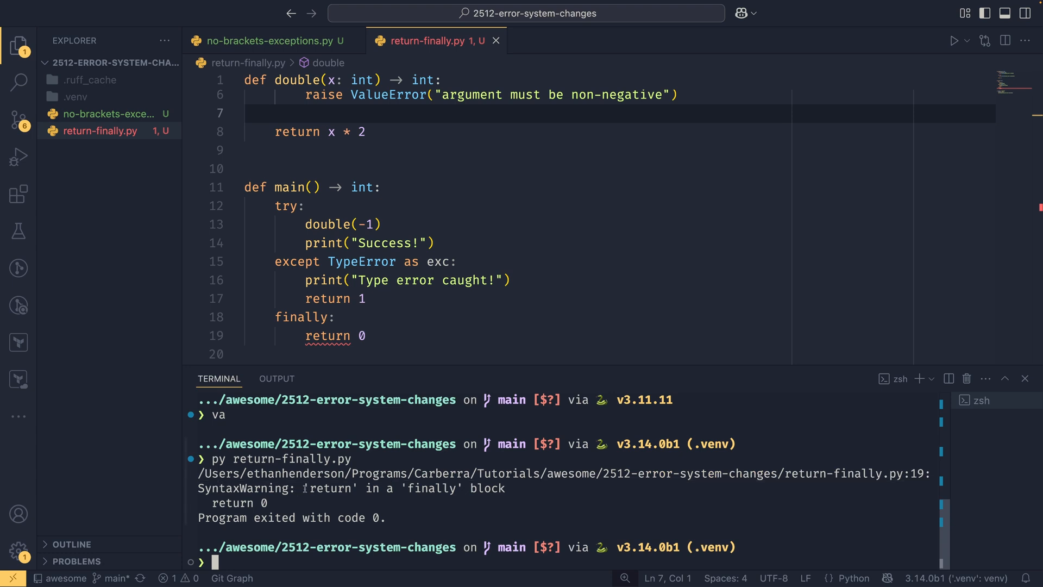
Insert a for _ in range(2): line in the finally block before the return
{"action": "left_click_drag", "start_coordinate": [304, 487], "coordinate": [509, 487]}
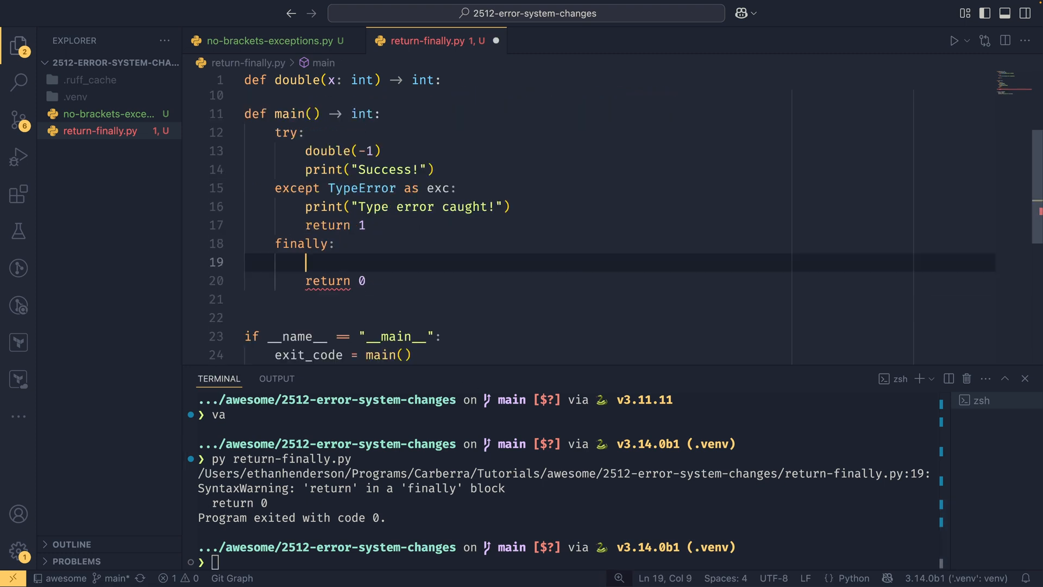
{"action": "type", "text": "for _ in reange"}
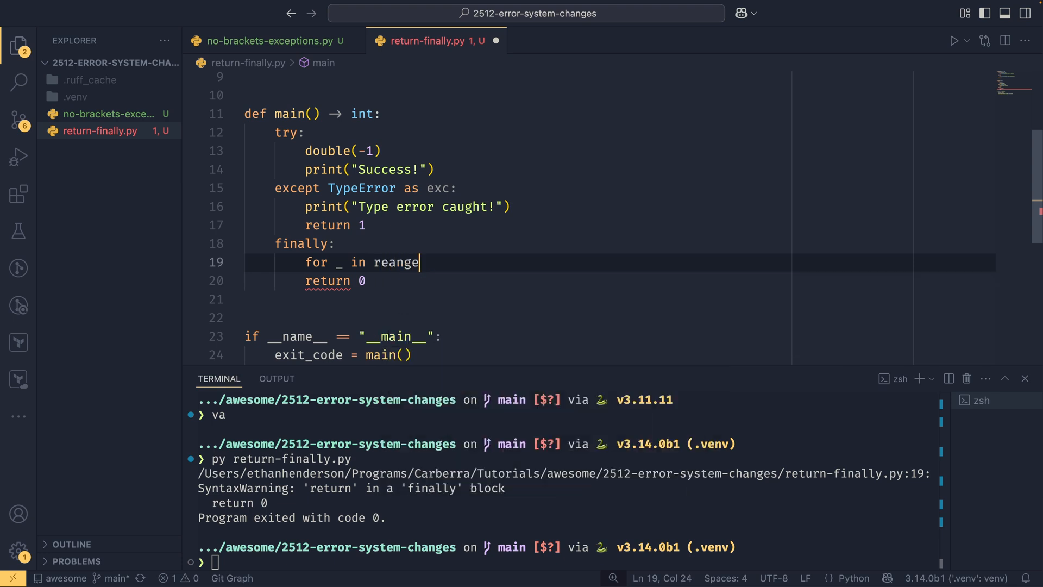
{"action": "type", "text": "(2):"}
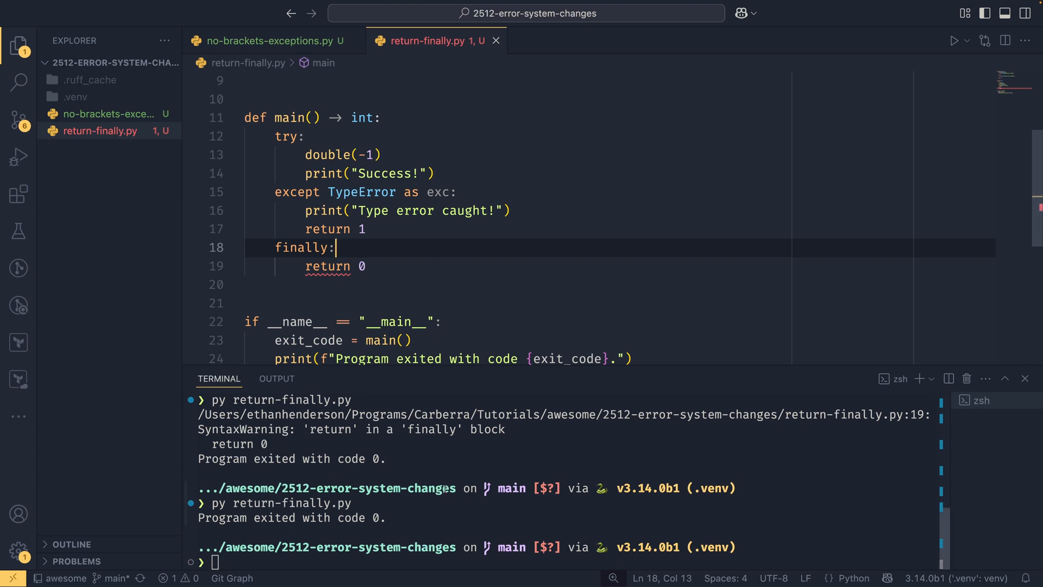
Lint return-finally.py with ruff check after dropping the unused 'as exc' from the except clause
{"action": "type", "text": "t"}
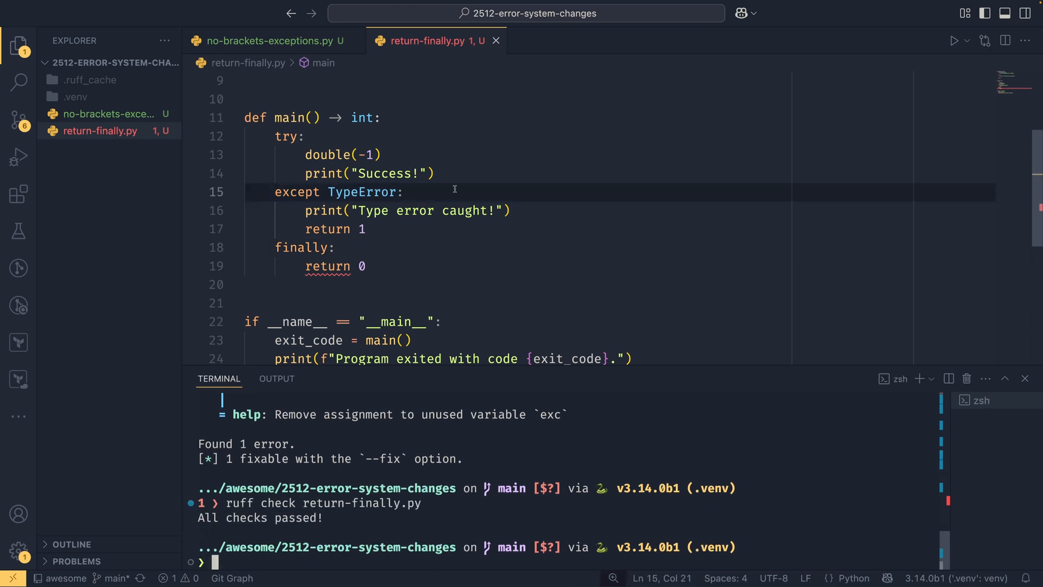
{"action": "mouse_move", "coordinate": [506, 392]}
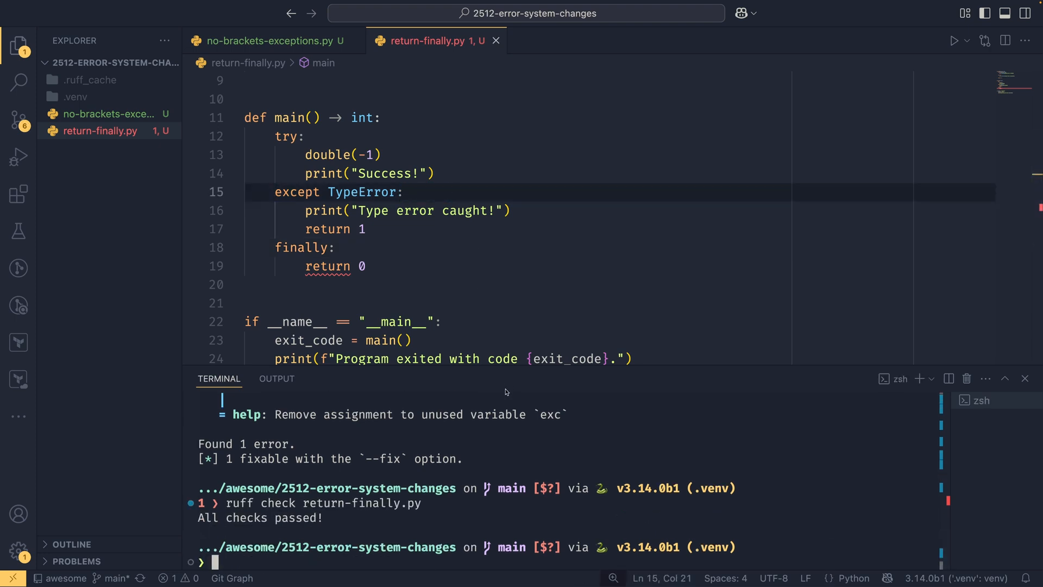
{"action": "mouse_move", "coordinate": [500, 367]}
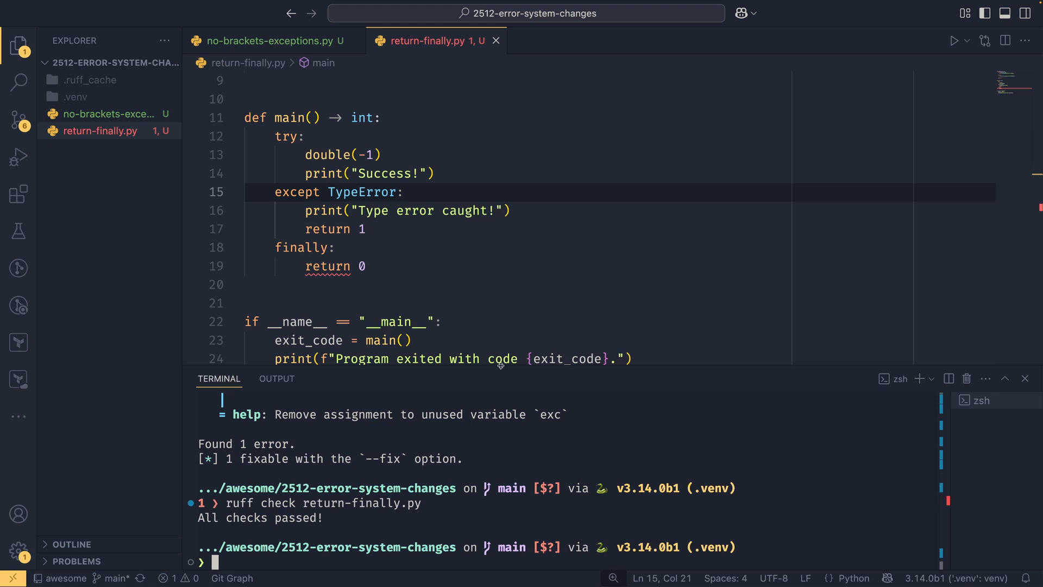
{"action": "type", "text": "ruff check return-finally.py"}
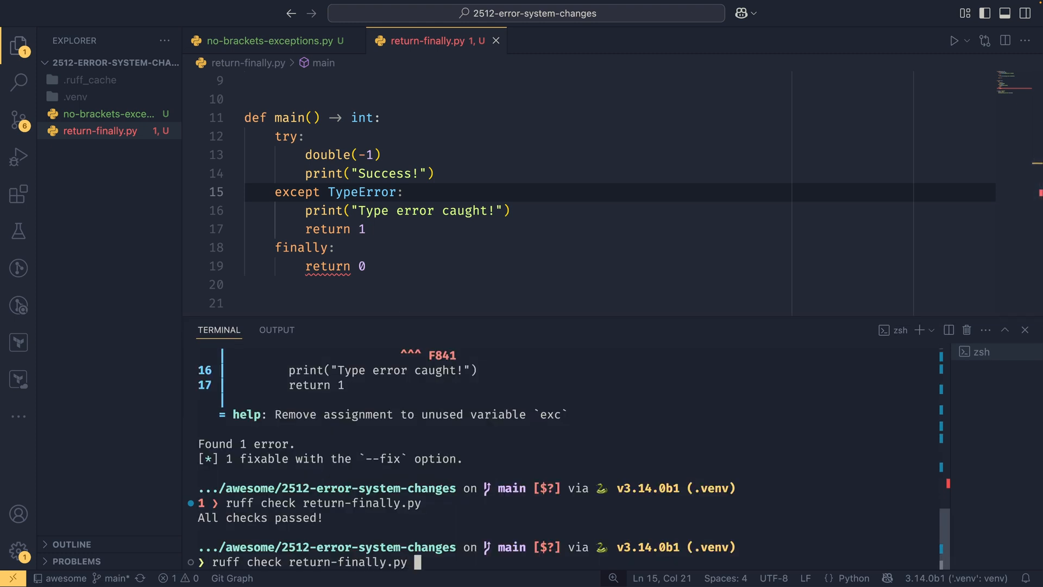
Run ruff check return-finally.py --select SIM107, flagging the return 0 inside the finally block as 1 error
{"action": "type", "text": "--select SIM"}
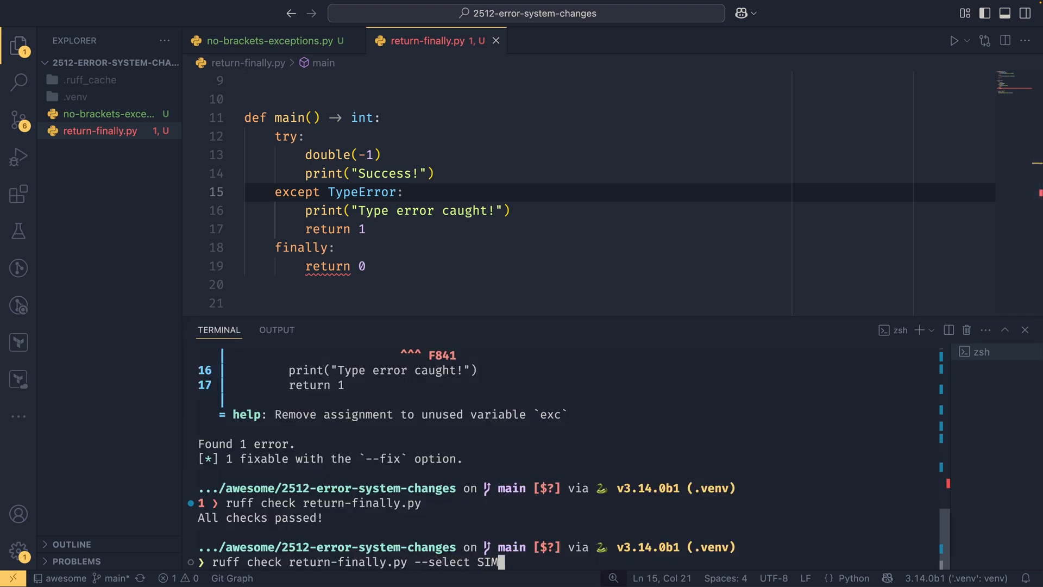
{"action": "key", "text": "Enter"}
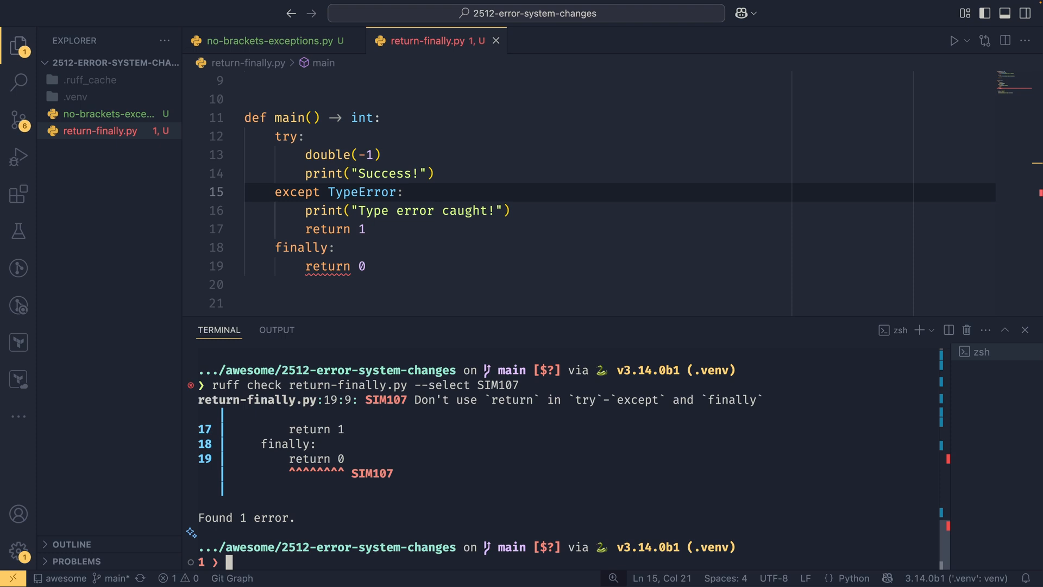
{"action": "left_click", "coordinate": [363, 266]}
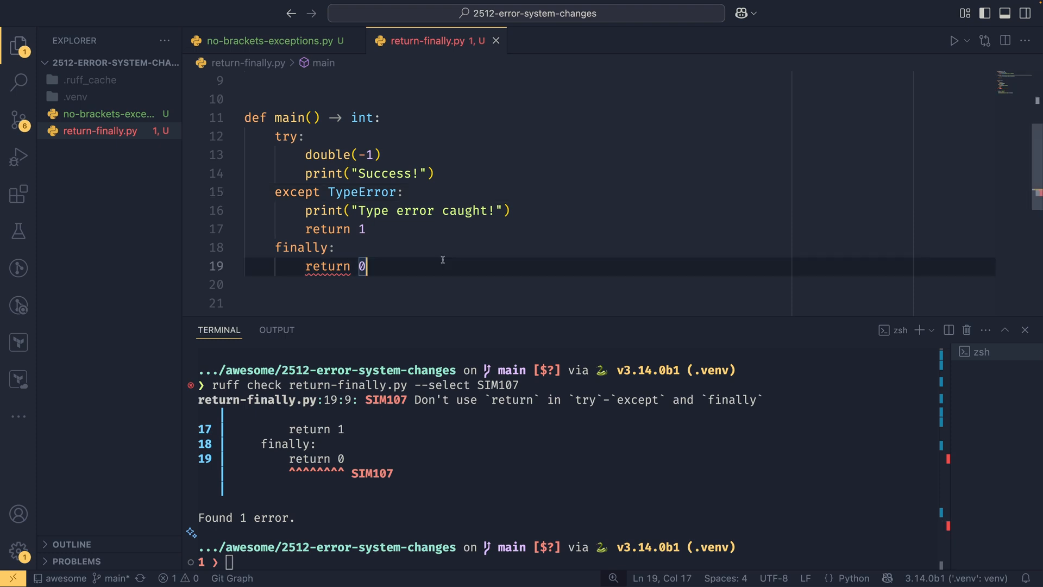